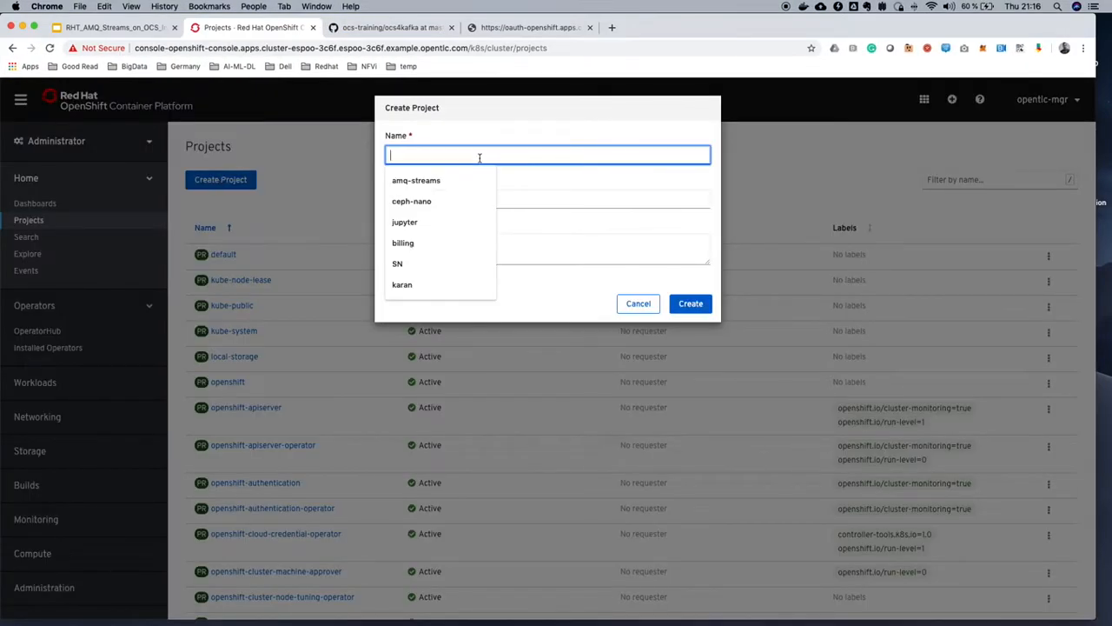
- Create a new project named amq-streams and land on its details page
{"action": "left_click", "coordinate": [415, 179]}
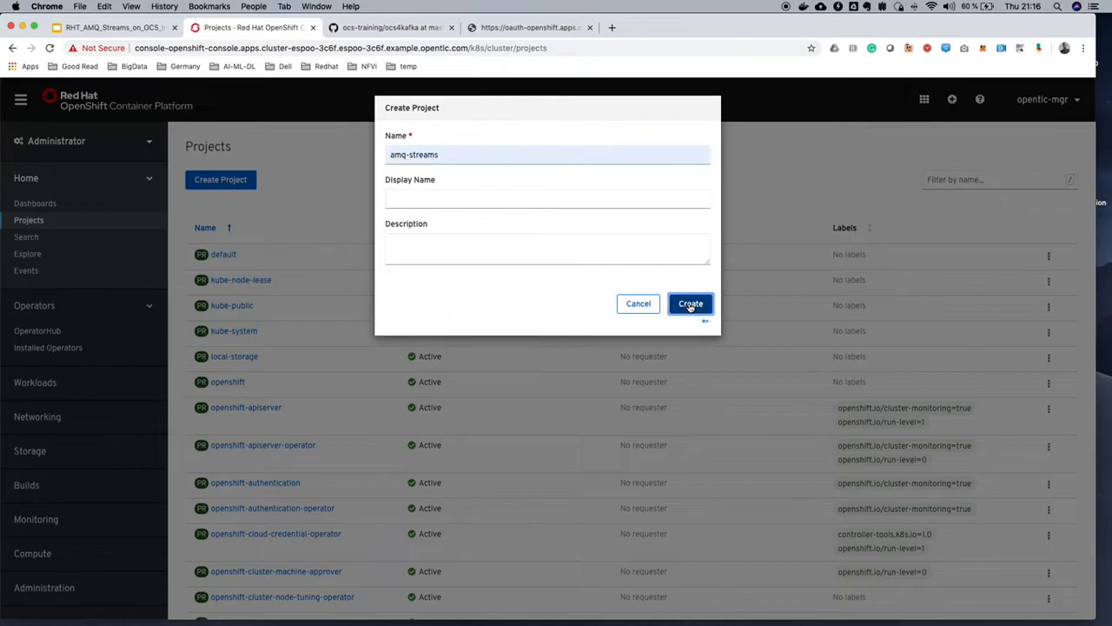
{"action": "left_click", "coordinate": [690, 303]}
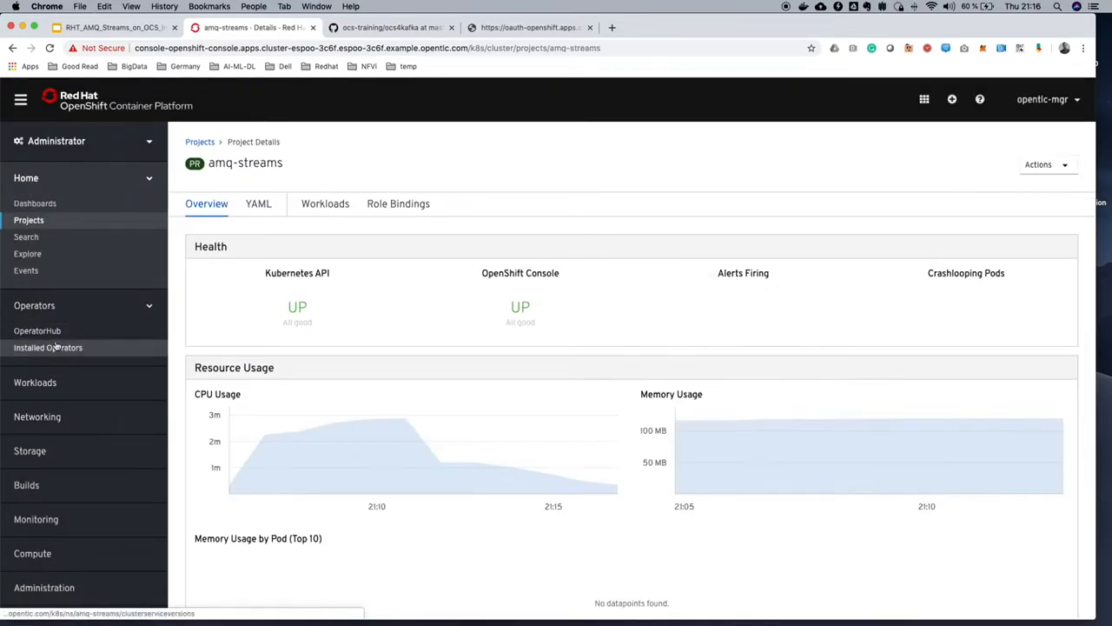
- From OperatorHub's Streaming & Messaging category, start installing the AMQ Streams operator
{"action": "left_click", "coordinate": [38, 330]}
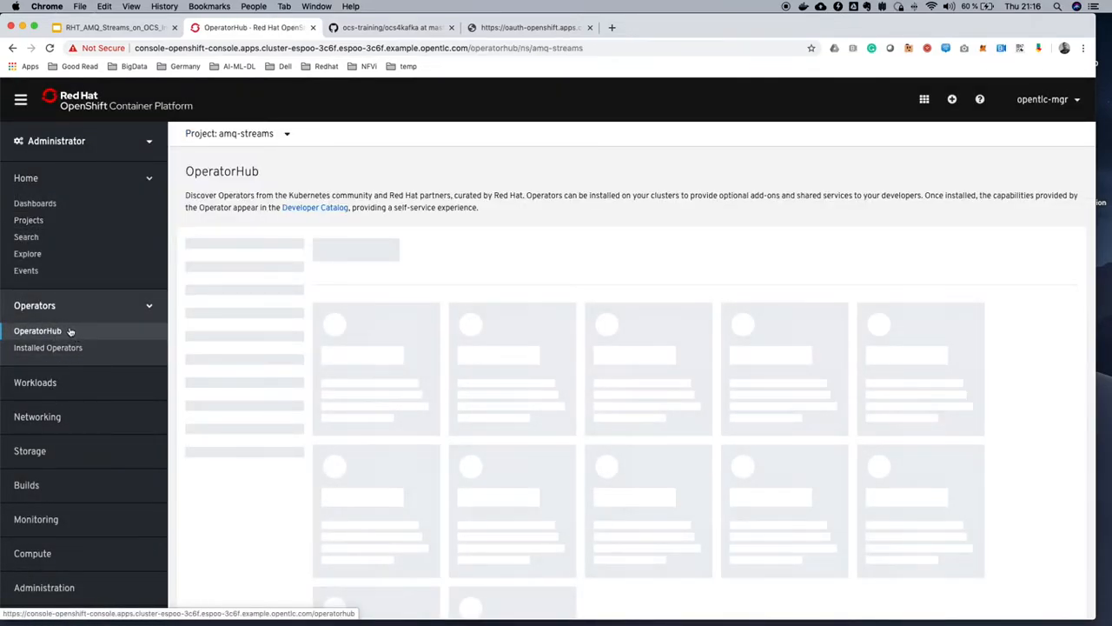
{"action": "mouse_move", "coordinate": [250, 490]}
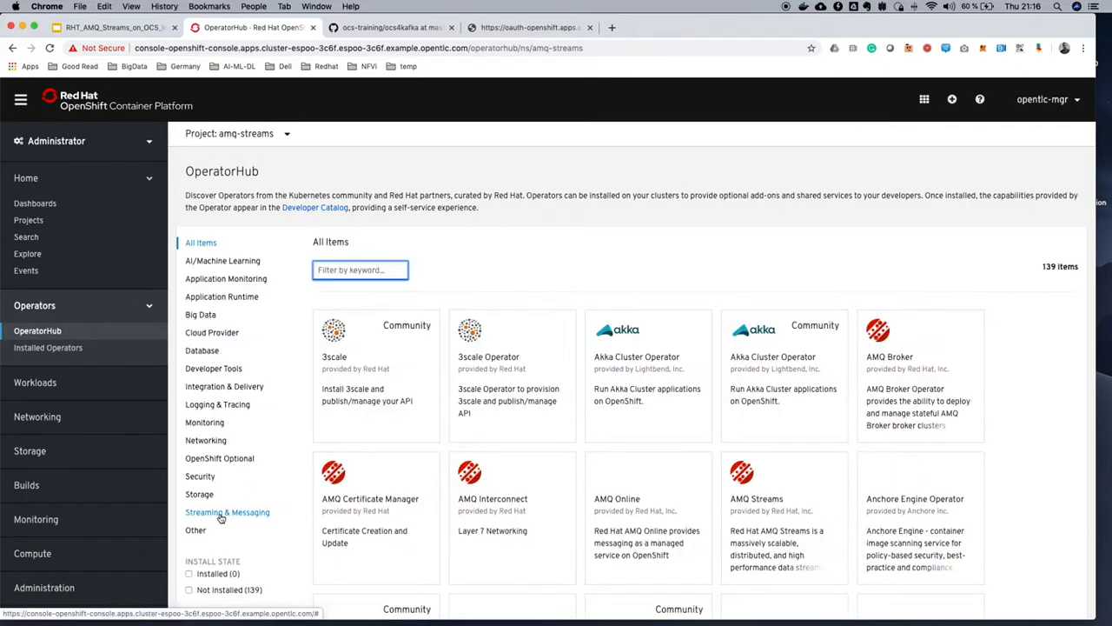
{"action": "left_click", "coordinate": [226, 510]}
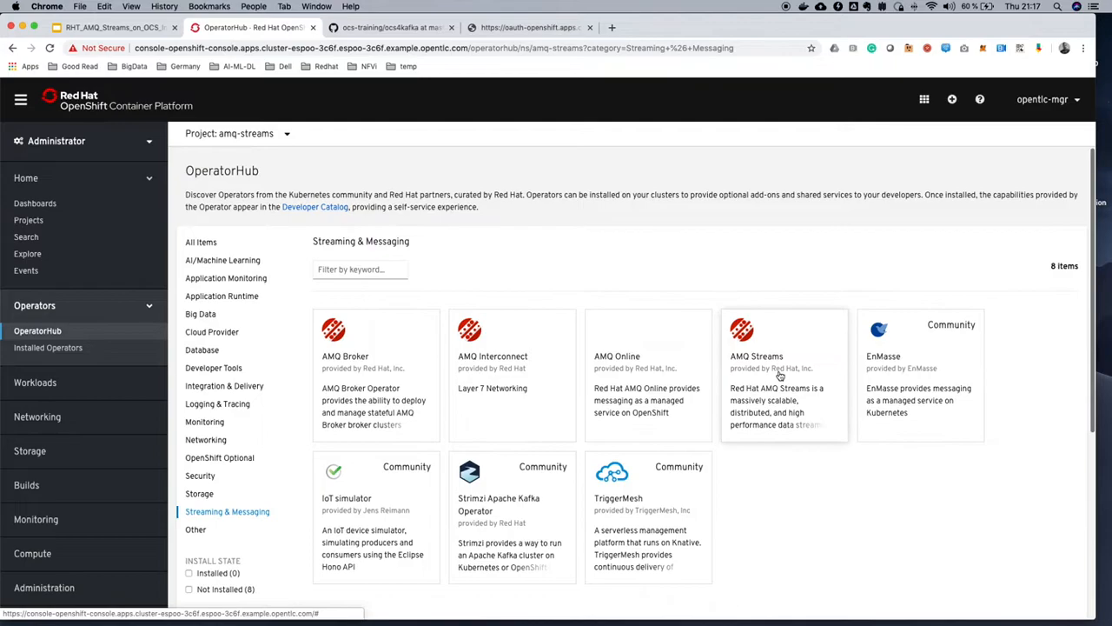
{"action": "left_click", "coordinate": [782, 354]}
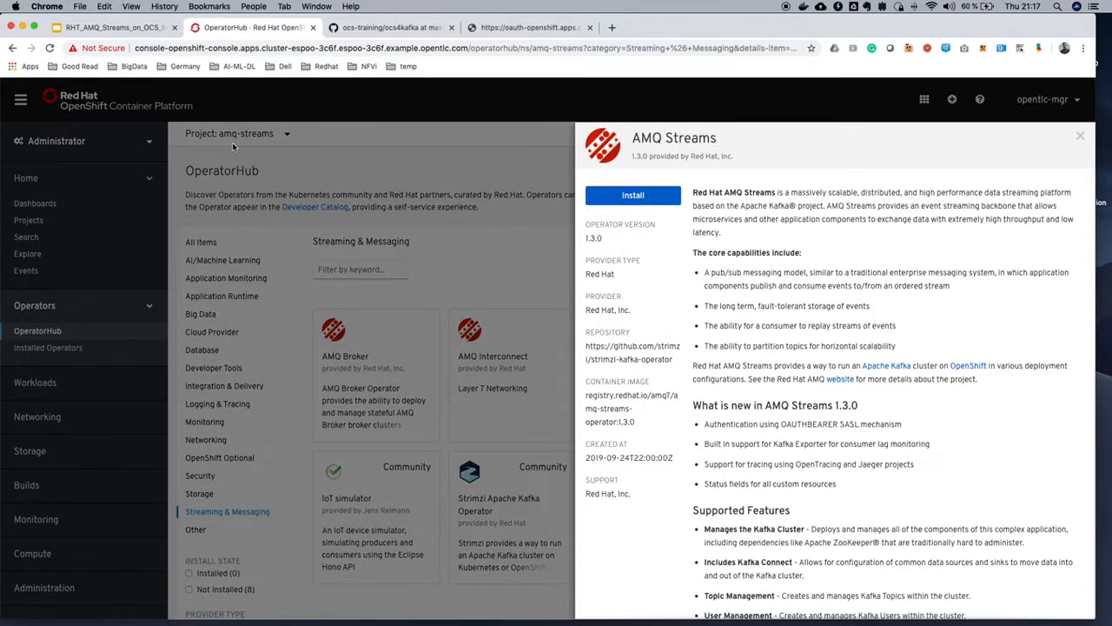
{"action": "left_click", "coordinate": [633, 194]}
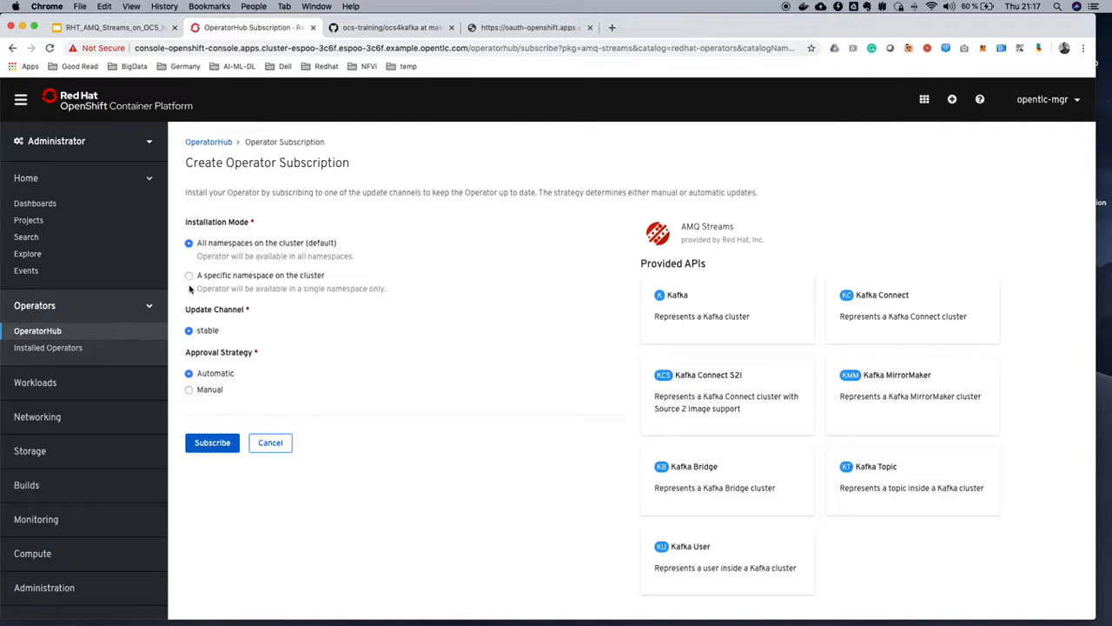
{"action": "mouse_move", "coordinate": [188, 274]}
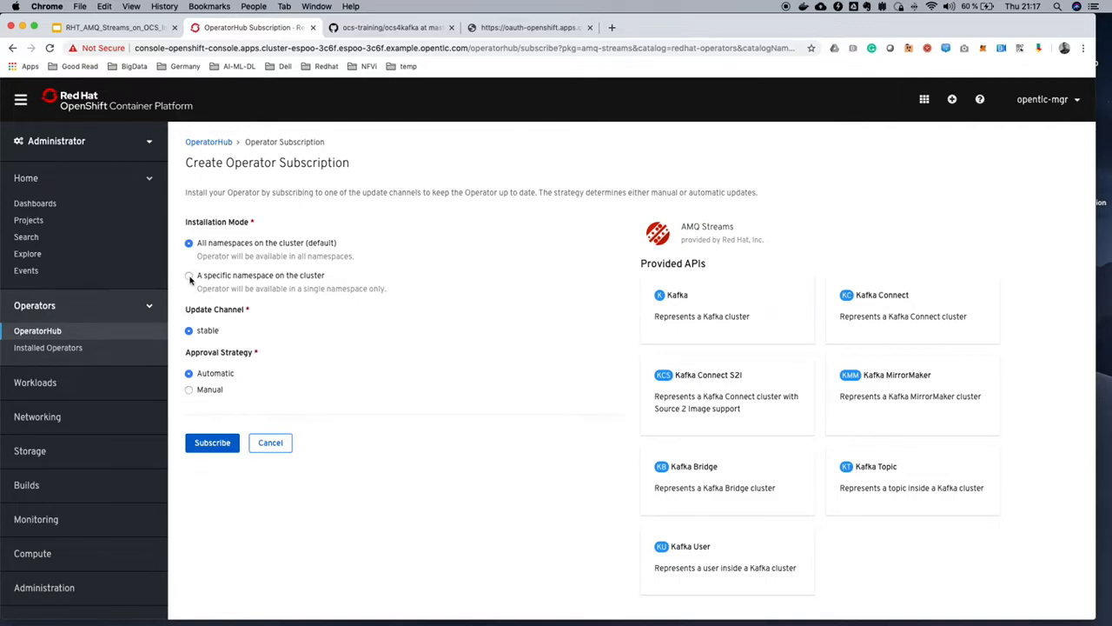
- Subscribe the AMQ Streams operator into the amq-streams namespace and list its pods
{"action": "left_click", "coordinate": [188, 275]}
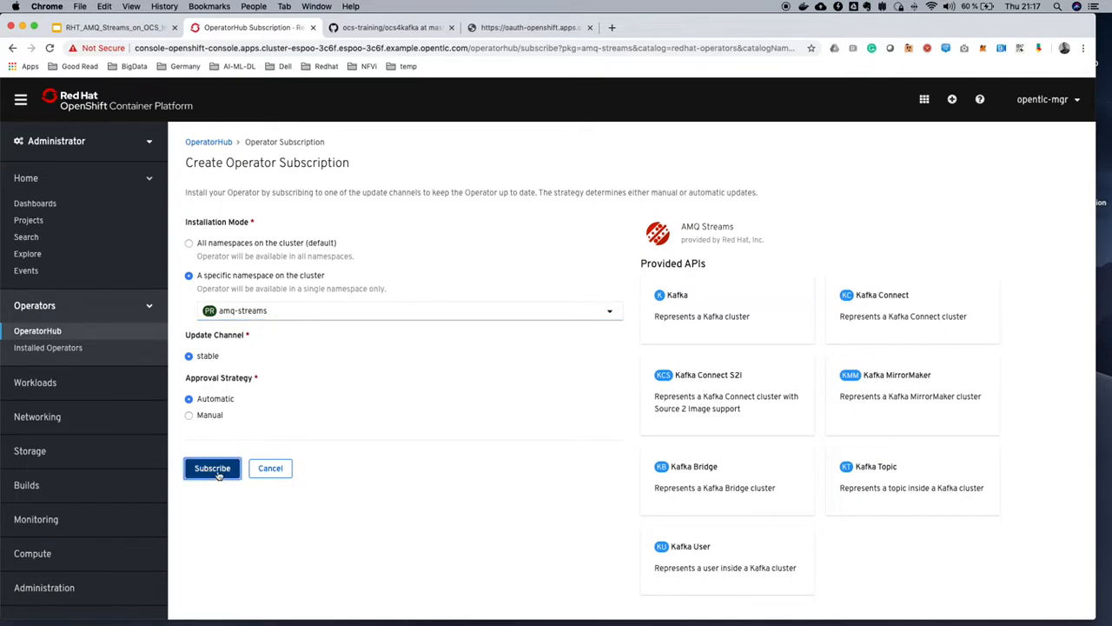
{"action": "left_click", "coordinate": [212, 468]}
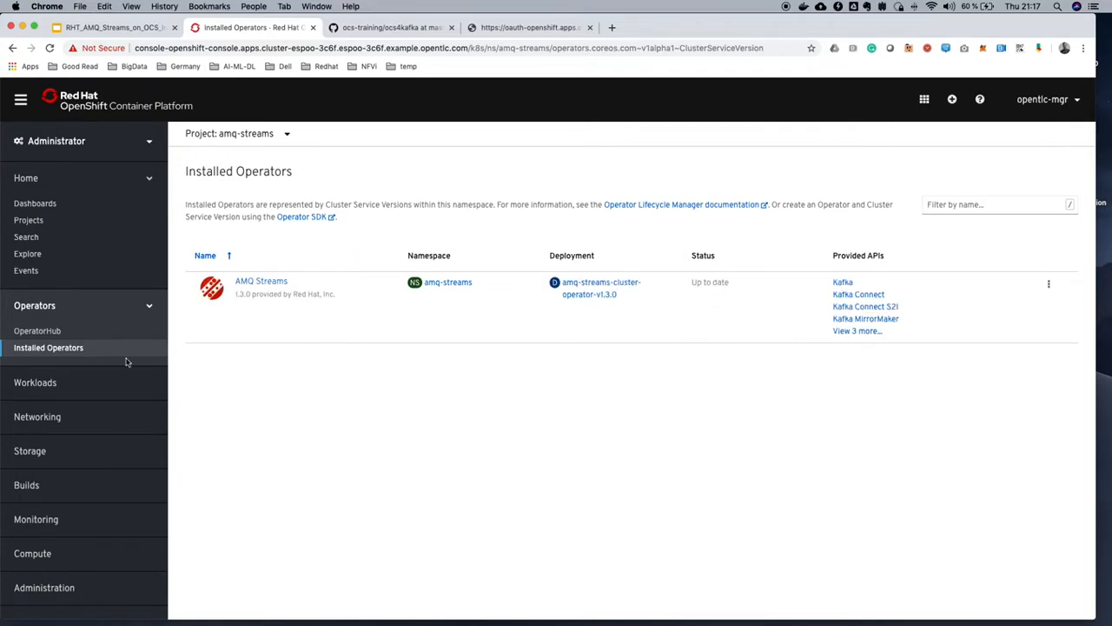
{"action": "left_click", "coordinate": [35, 382]}
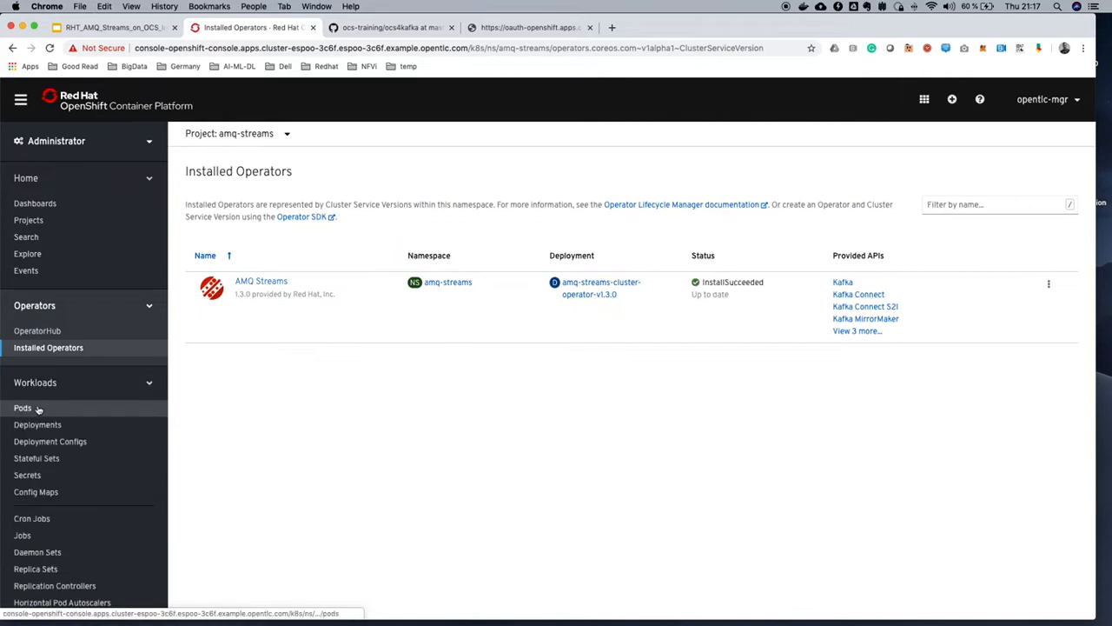
{"action": "left_click", "coordinate": [22, 406]}
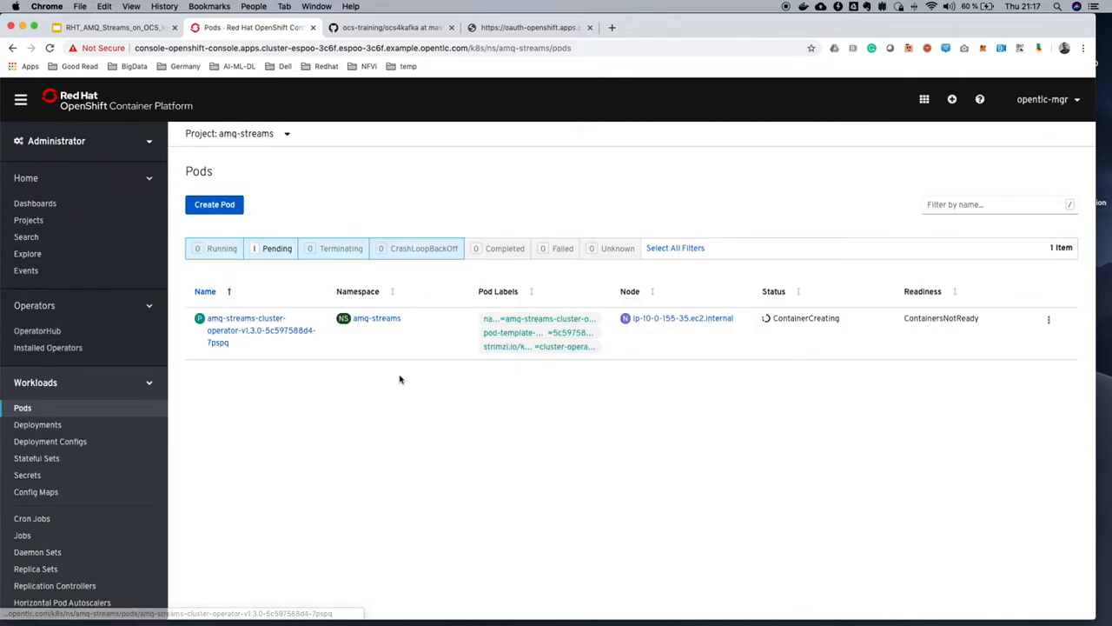
{"action": "mouse_move", "coordinate": [507, 382]}
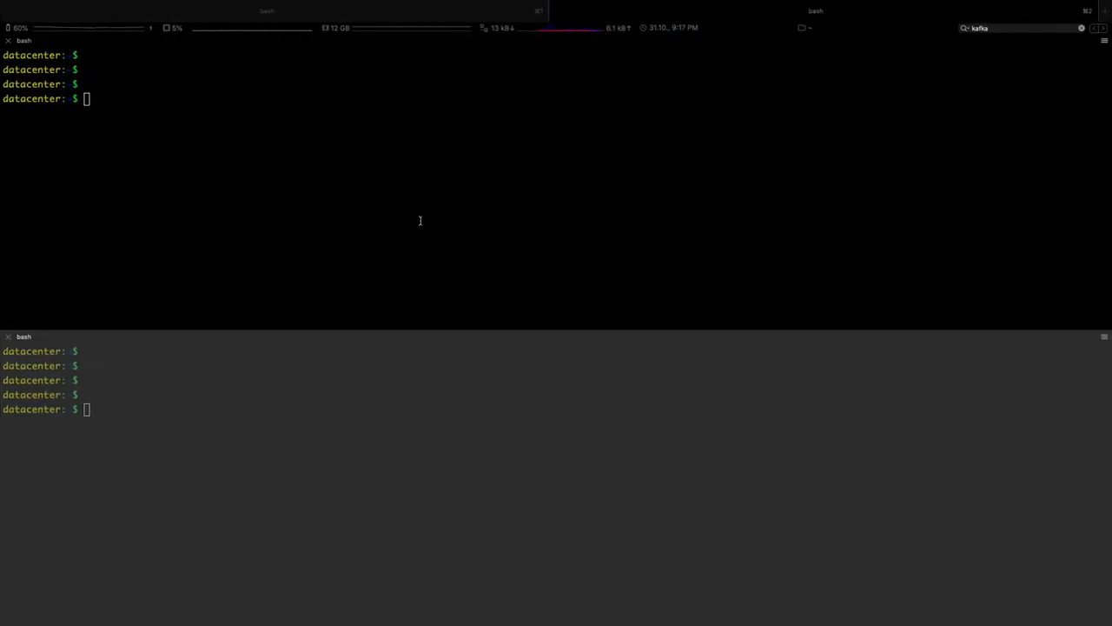
- Switch the shell to the amq-streams project with 'oc project amq-streams' and list all resources
{"action": "type", "text": "oc"}
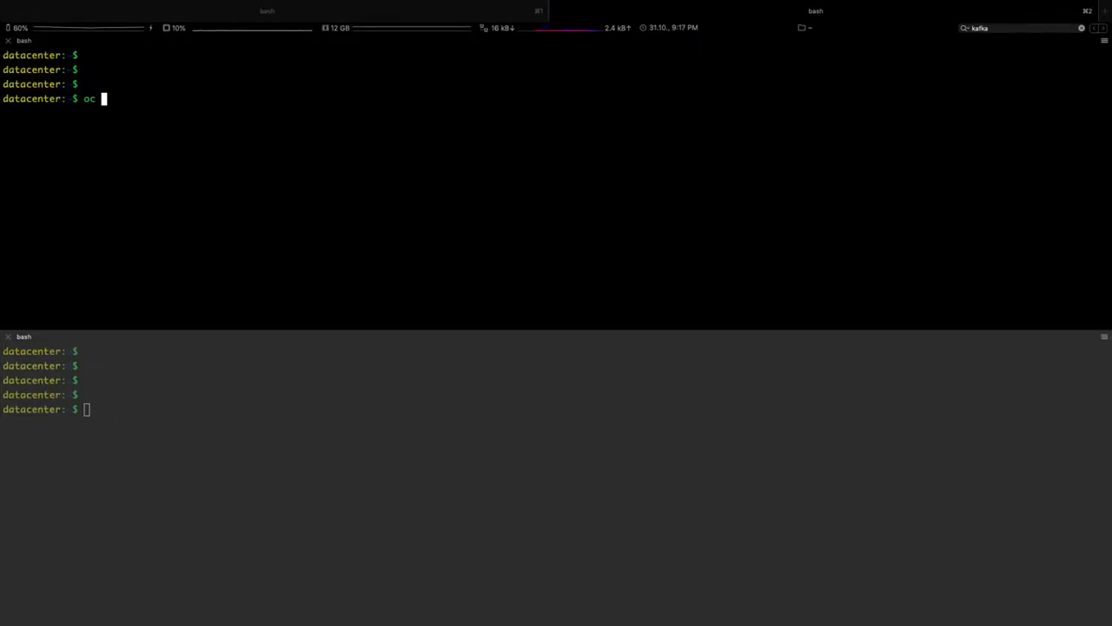
{"action": "type", "text": "project"}
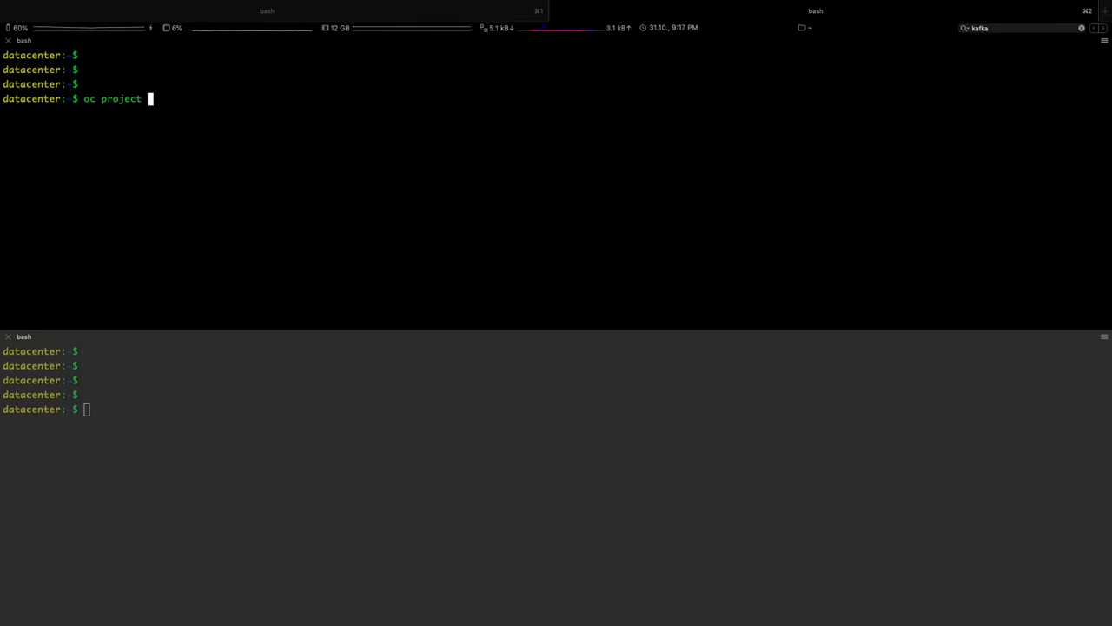
{"action": "type", "text": "amq-streams"}
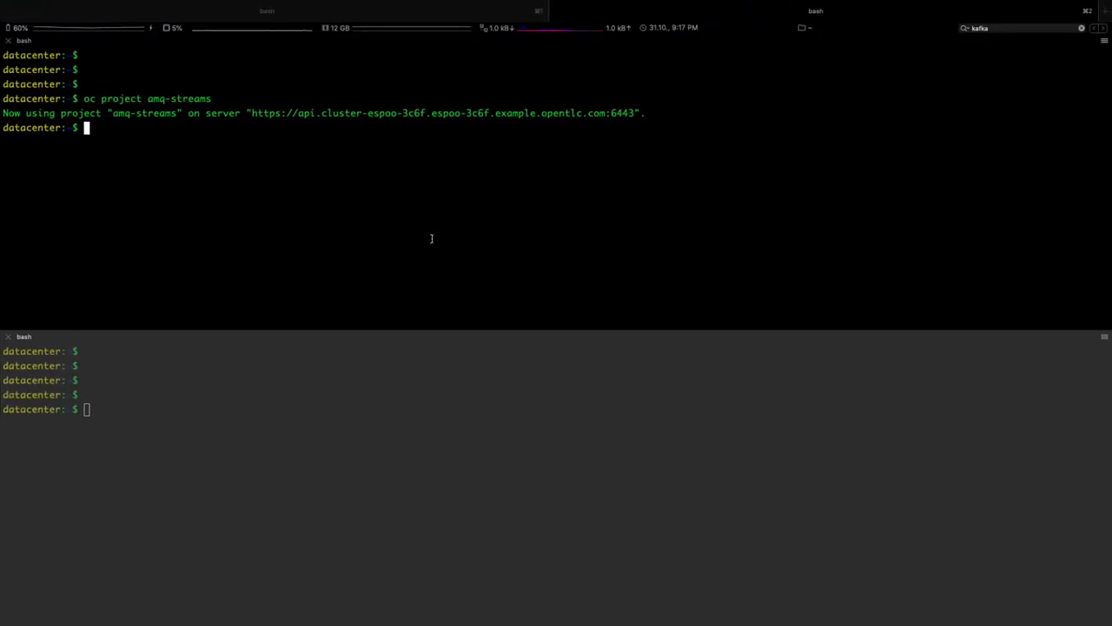
{"action": "type", "text": "oc geta"}
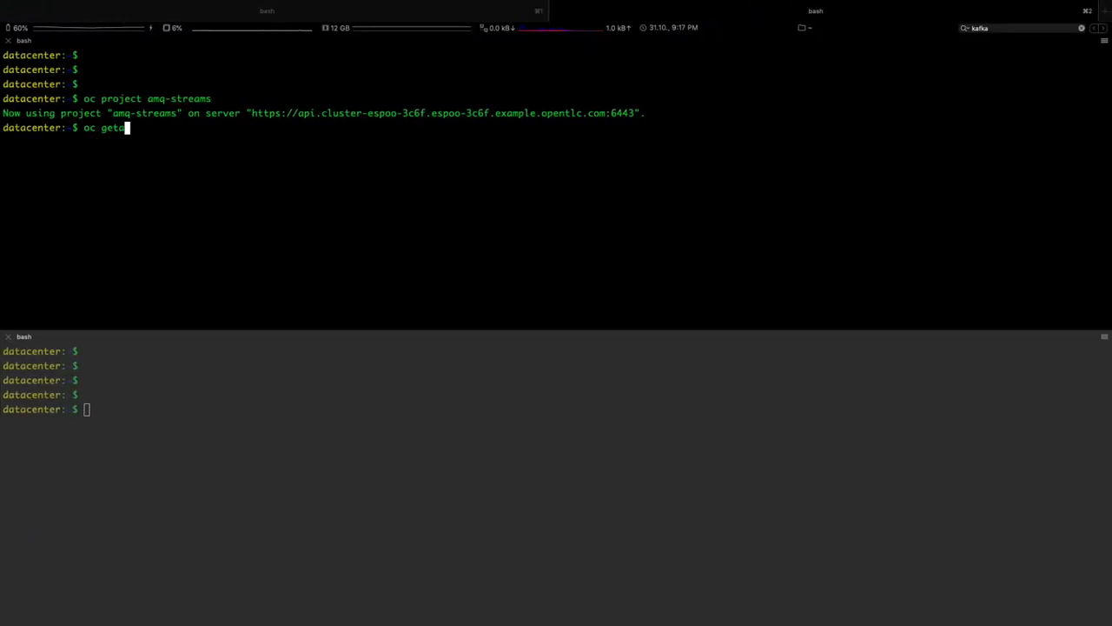
{"action": "key", "text": "Return"}
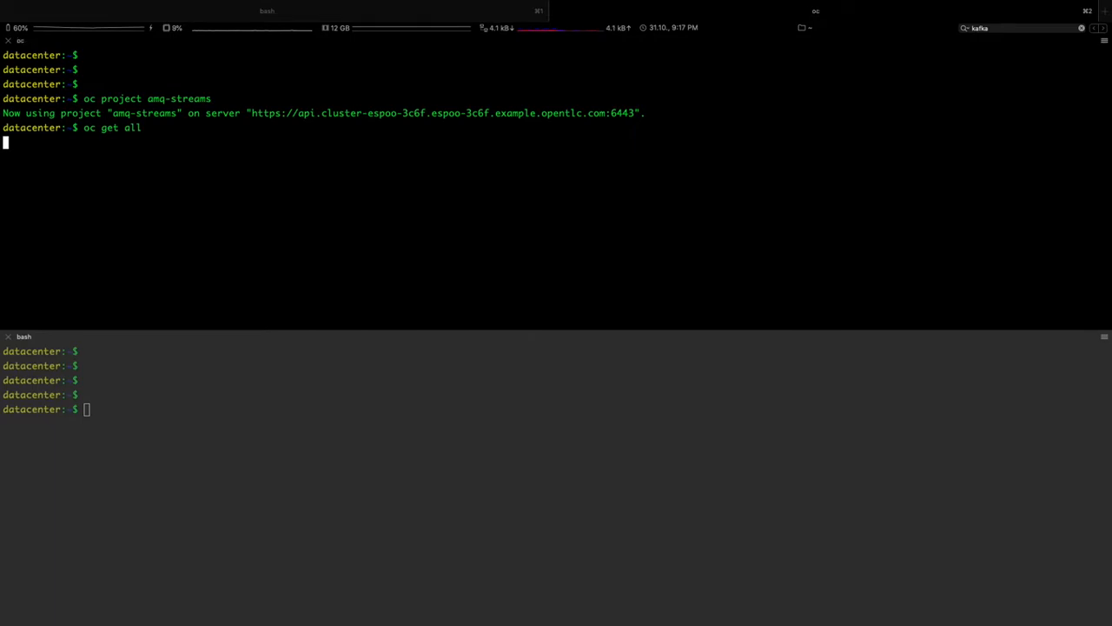
{"action": "mouse_move", "coordinate": [428, 240]}
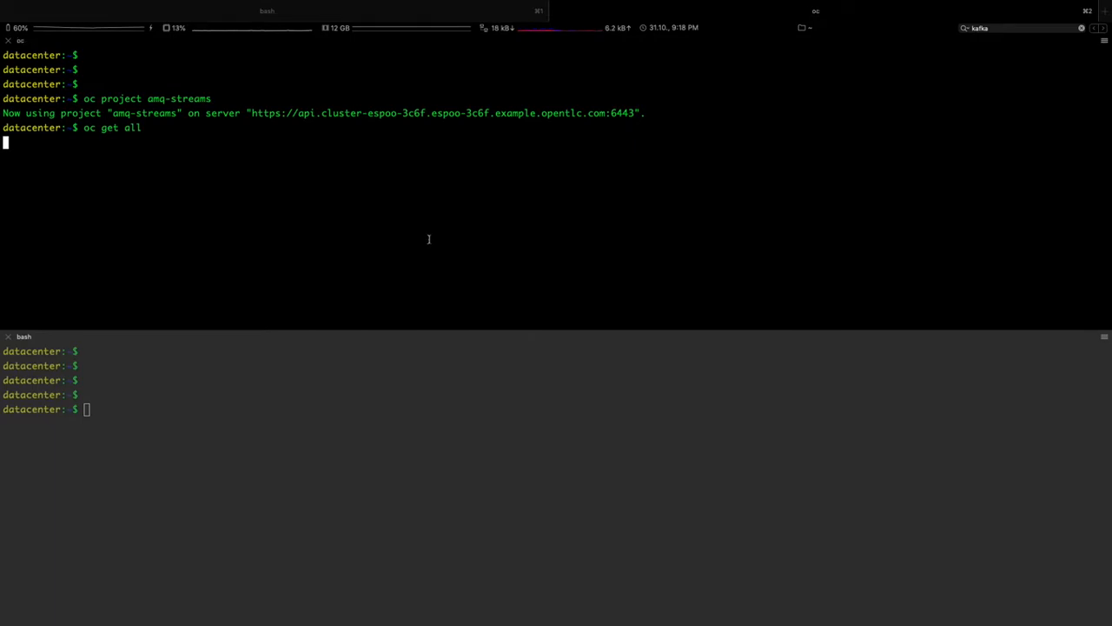
- Re-list the resources and highlight the cluster operator pod's Running status
{"action": "key", "text": "Return"}
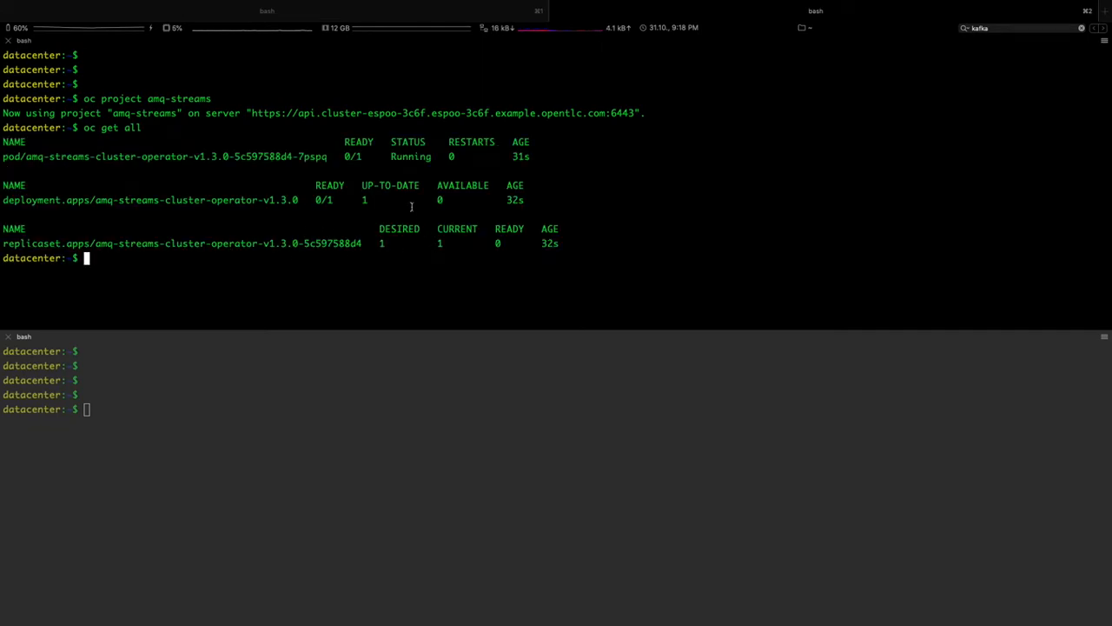
{"action": "double_click", "coordinate": [410, 157]}
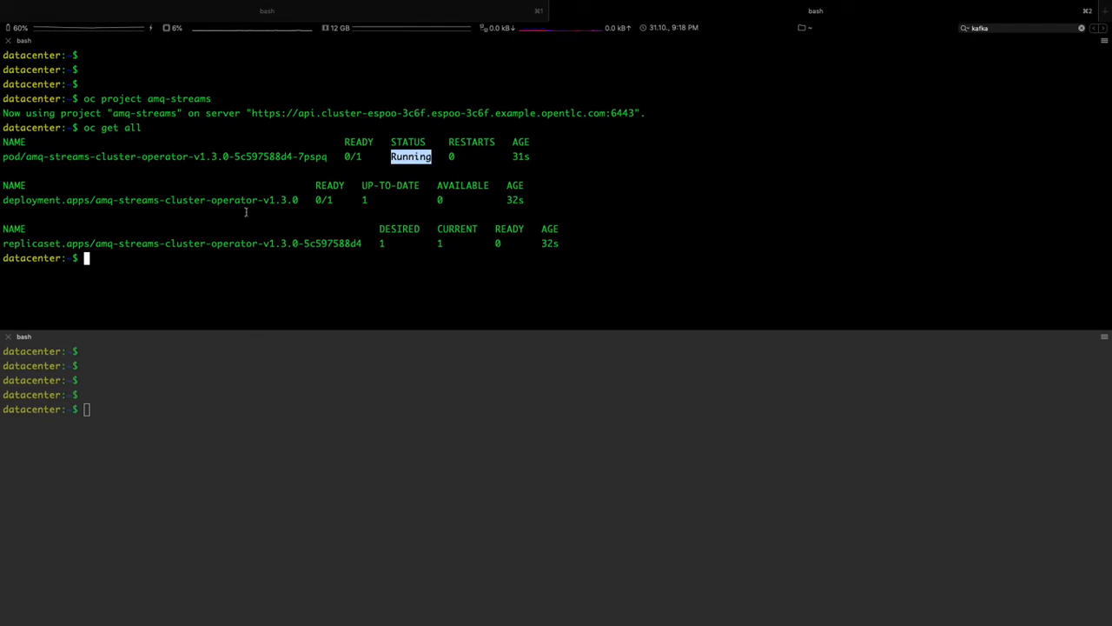
{"action": "double_click", "coordinate": [135, 157]}
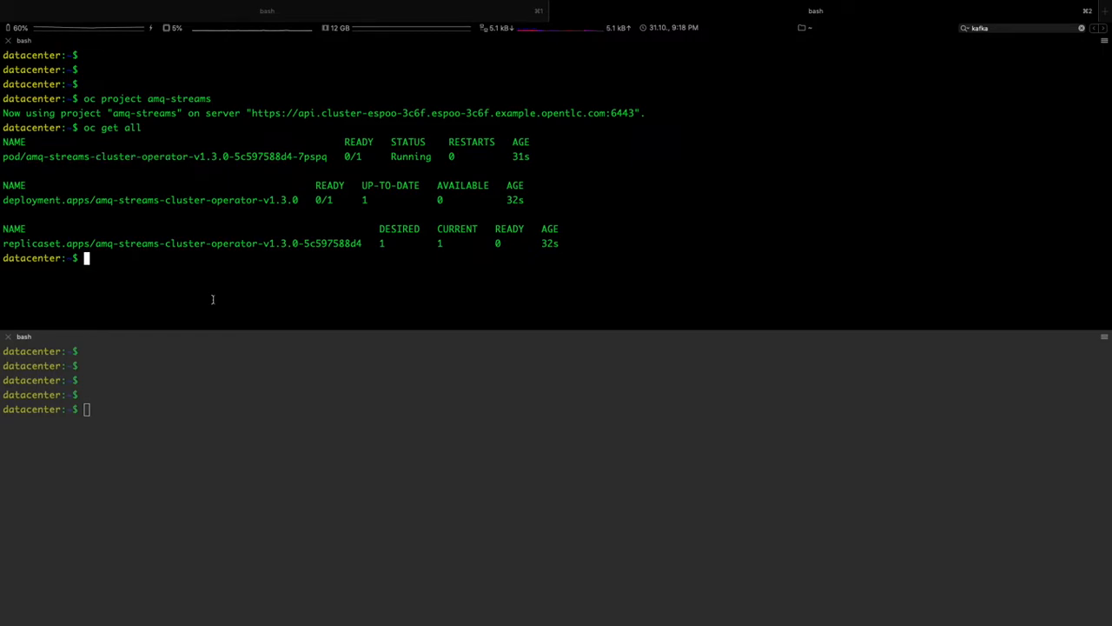
- List the storage classes and create the Kafka cluster from the Kafka/ZooKeeper manifest
{"action": "key", "text": "Return"}
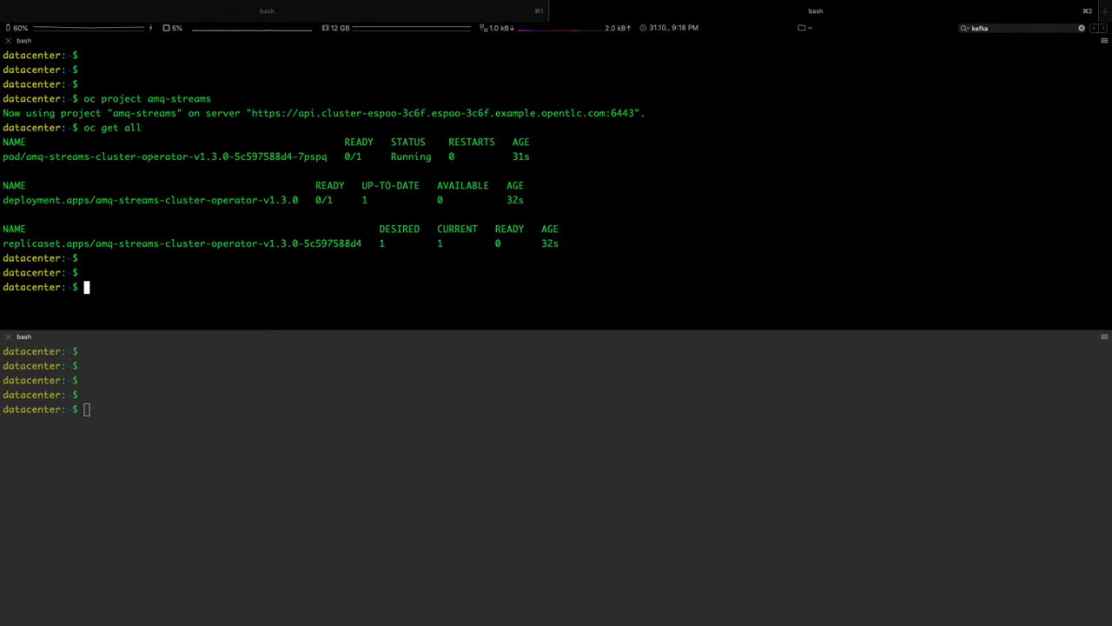
{"action": "type", "text": "get sc"}
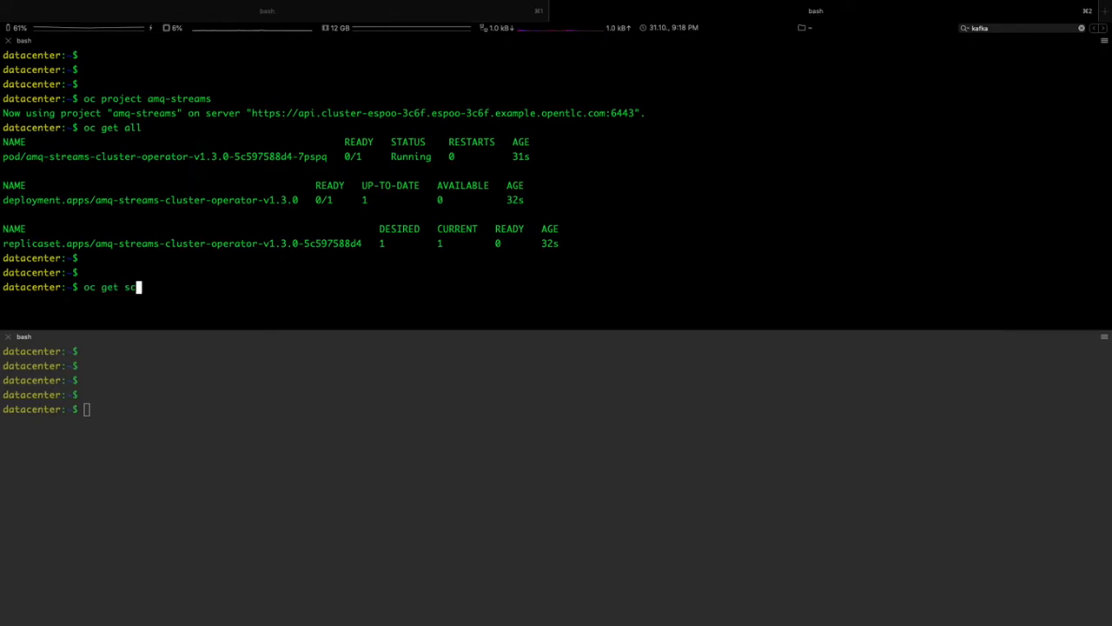
{"action": "key", "text": "Return"}
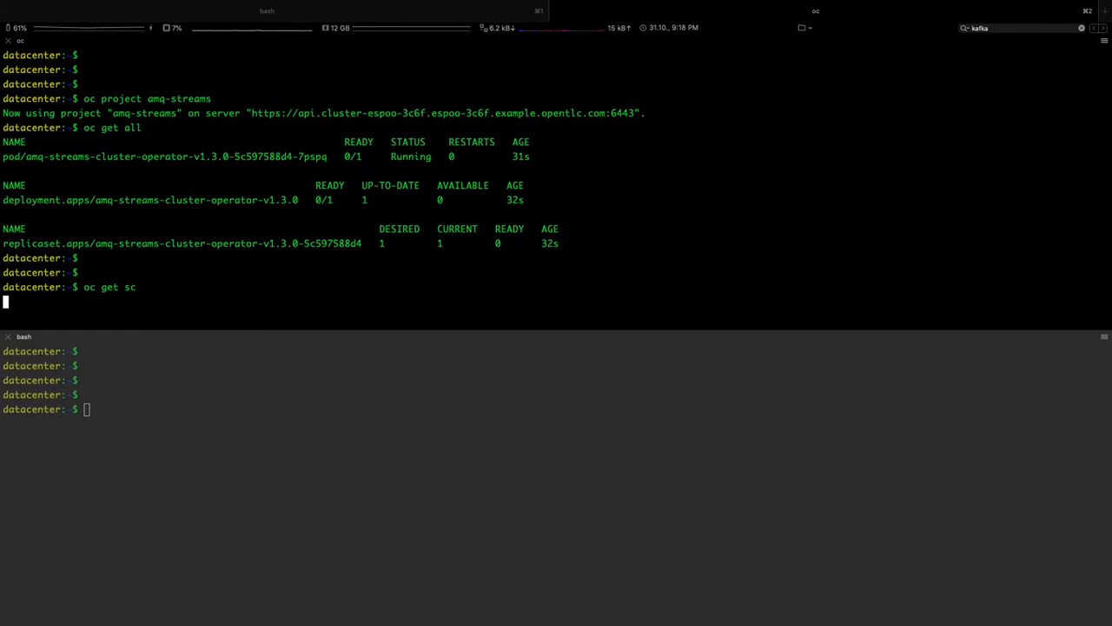
{"action": "key", "text": "Return"}
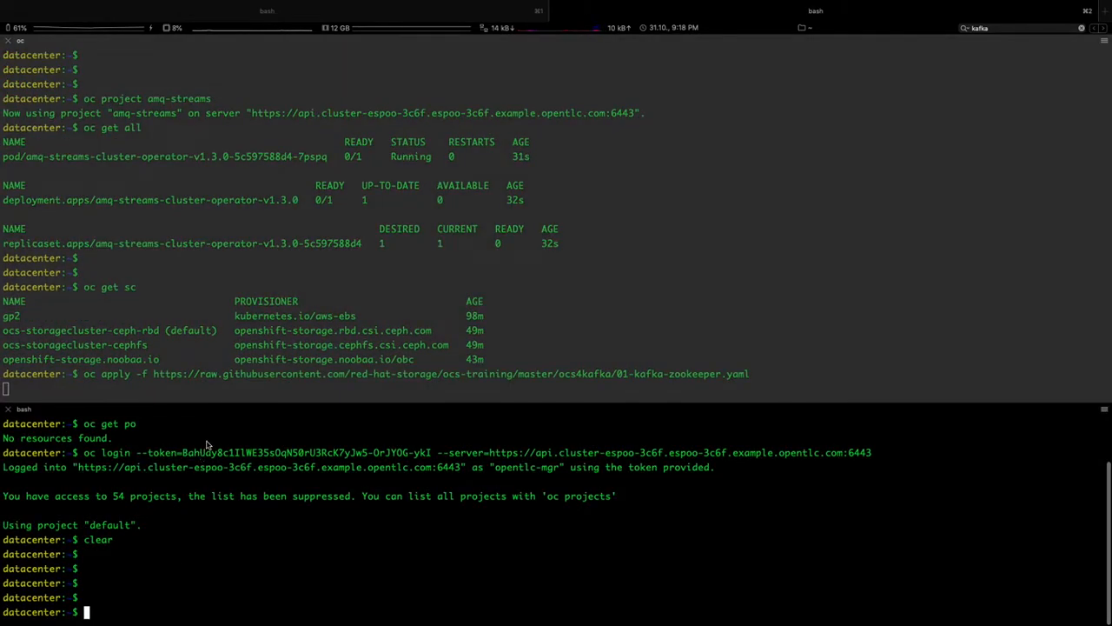
{"action": "key", "text": "Return"}
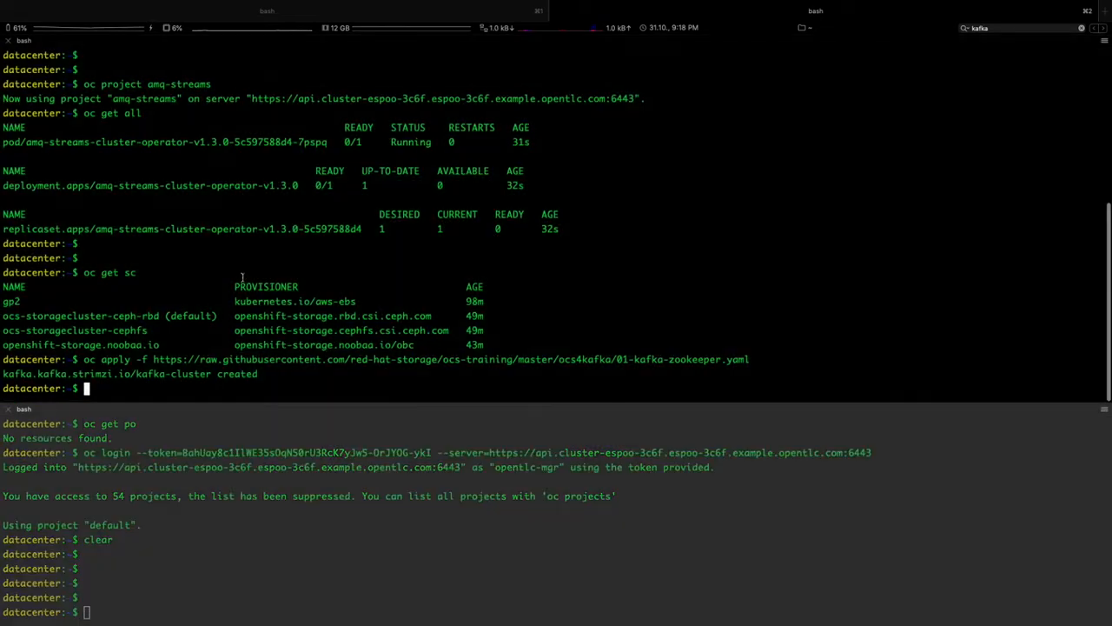
- Watch 'oc get all' until the Kafka and ZooKeeper statefulsets reach 3/3, then stop watching
{"action": "type", "text": "watch o"}
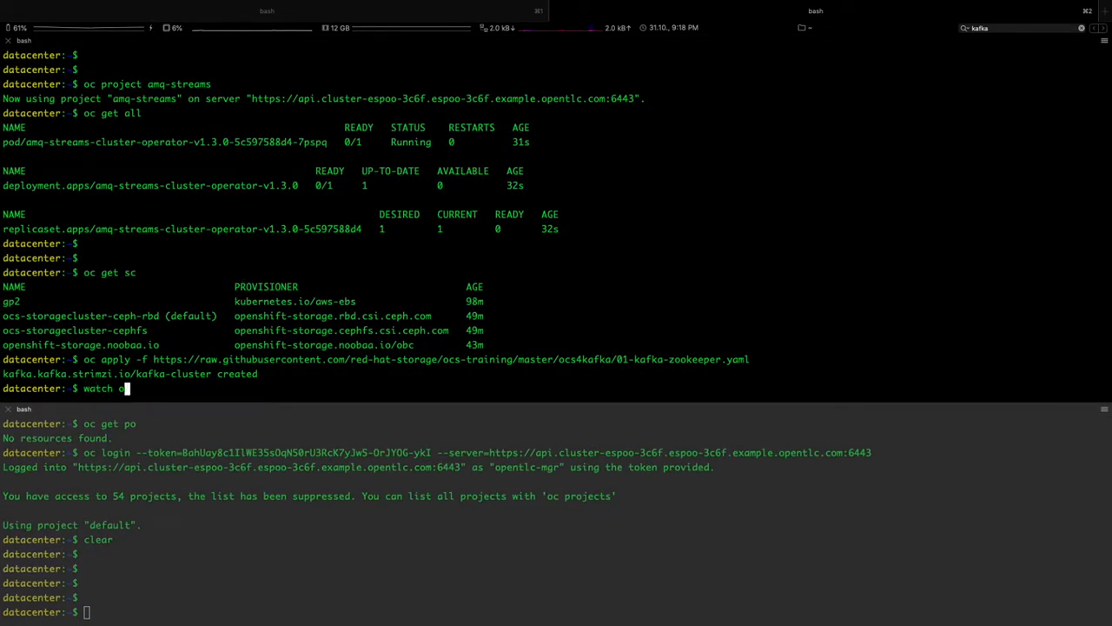
{"action": "type", "text": "c get all"}
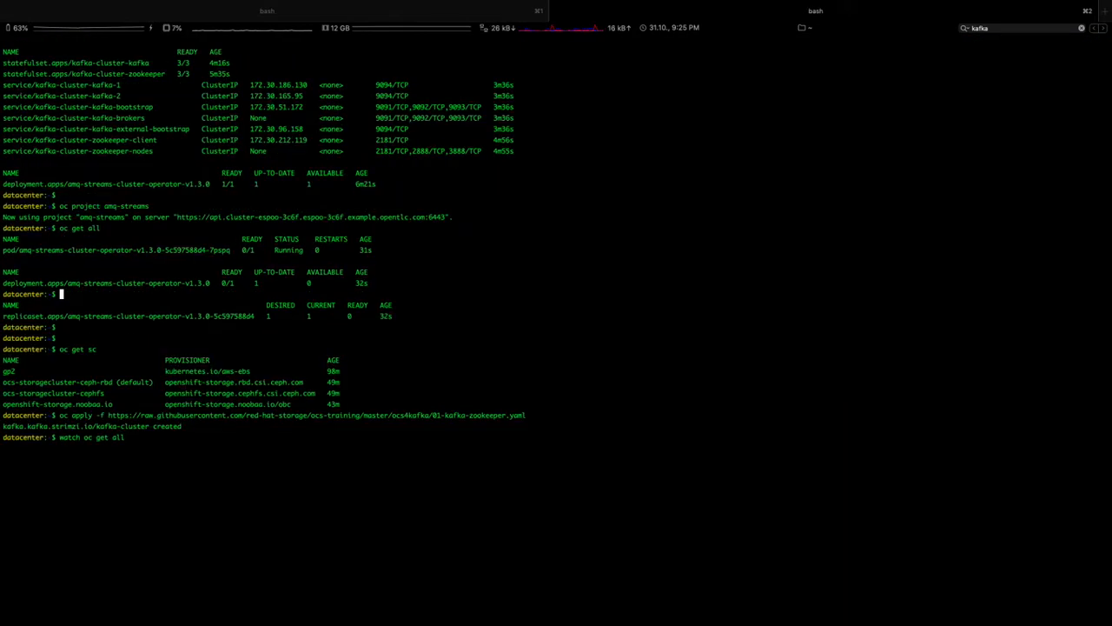
{"action": "key", "text": "ctrl+l"}
{"action": "type", "text": "oc get pvc -n amq-streams"}
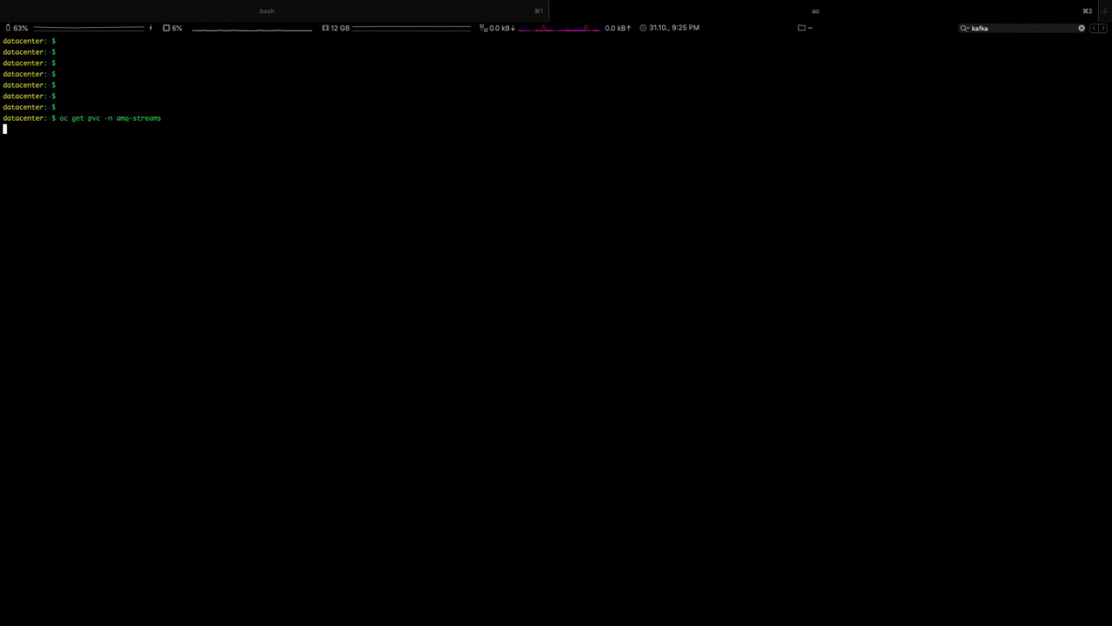
- List the persistent volume claims in the amq-streams namespace
{"action": "key", "text": "Return"}
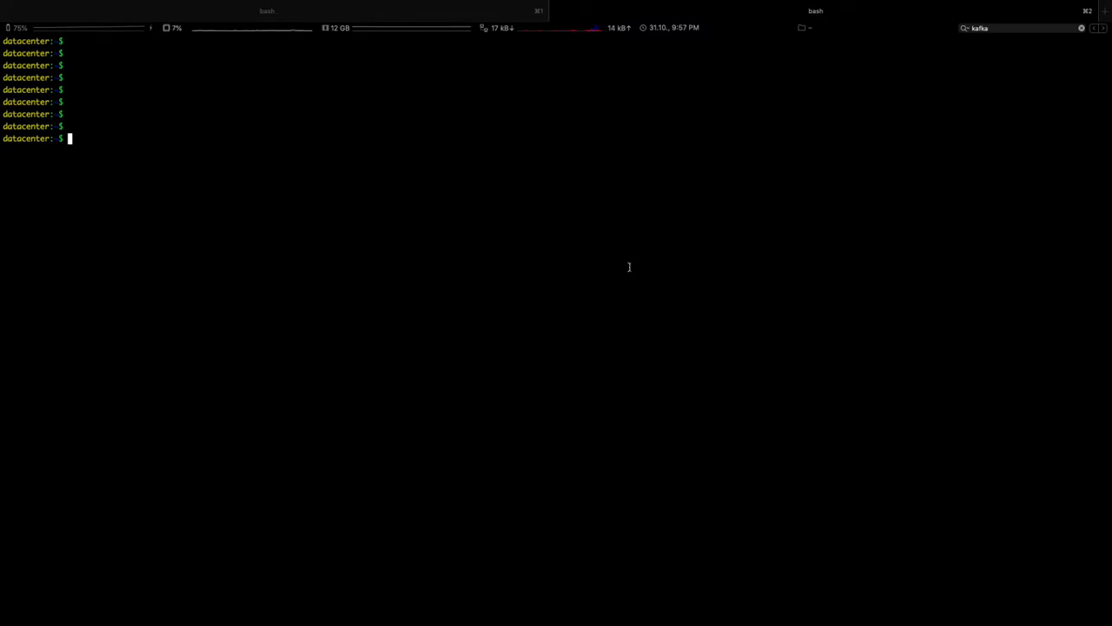
- Check existing Kafka topics, then create my-topic (3 partitions, replication 3) from 02-kafka-topic.yaml
{"action": "type", "text": "c"}
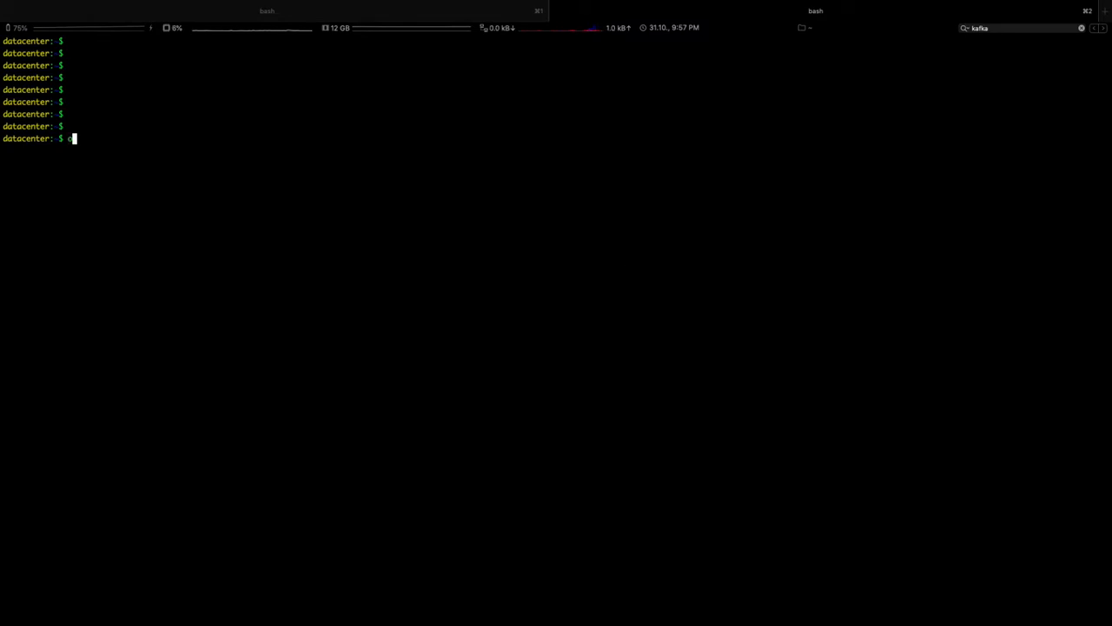
{"action": "type", "text": "c get kt"}
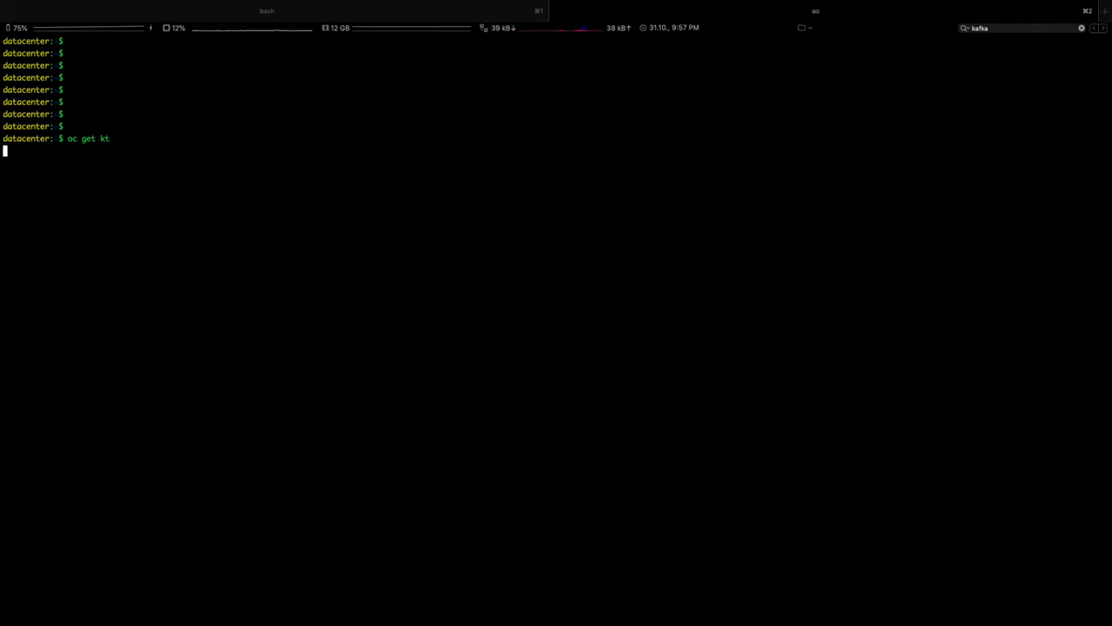
{"action": "key", "text": "Return"}
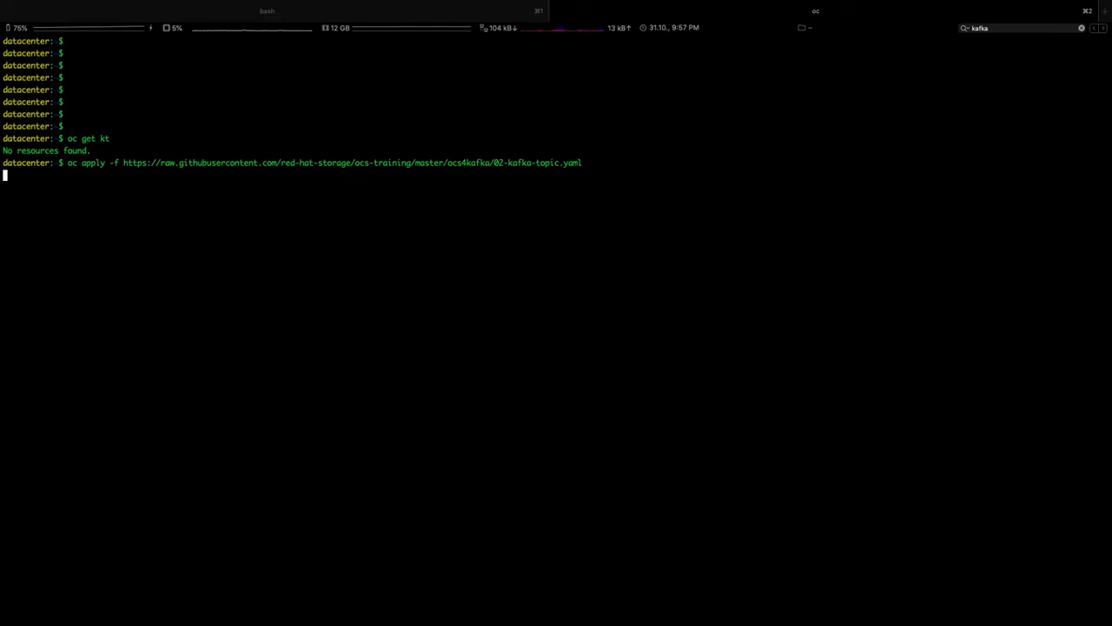
{"action": "key", "text": "Return"}
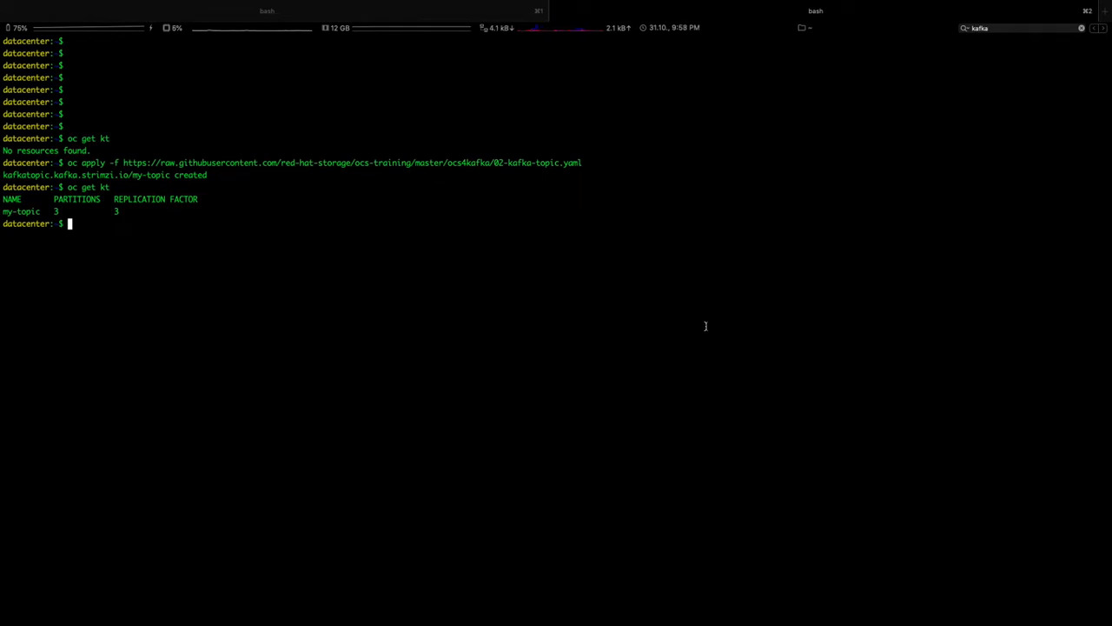
{"action": "mouse_move", "coordinate": [663, 335]}
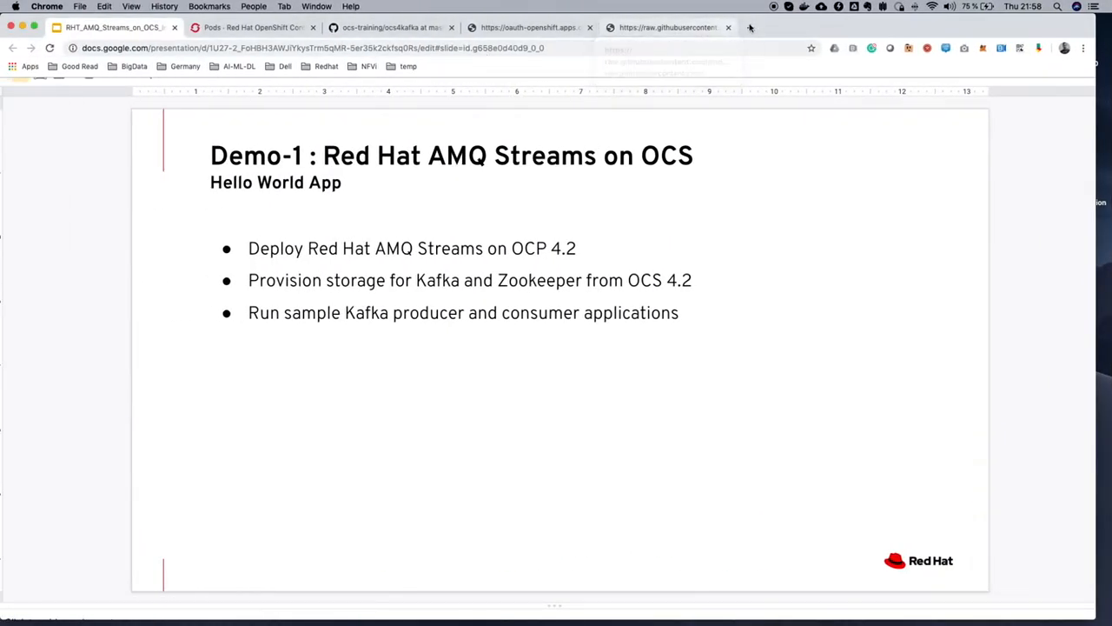
- Review 04-hello-world-producer.yaml, highlighting my-topic and the MESSAGE_COUNT value 1000000
{"action": "left_click", "coordinate": [888, 28]}
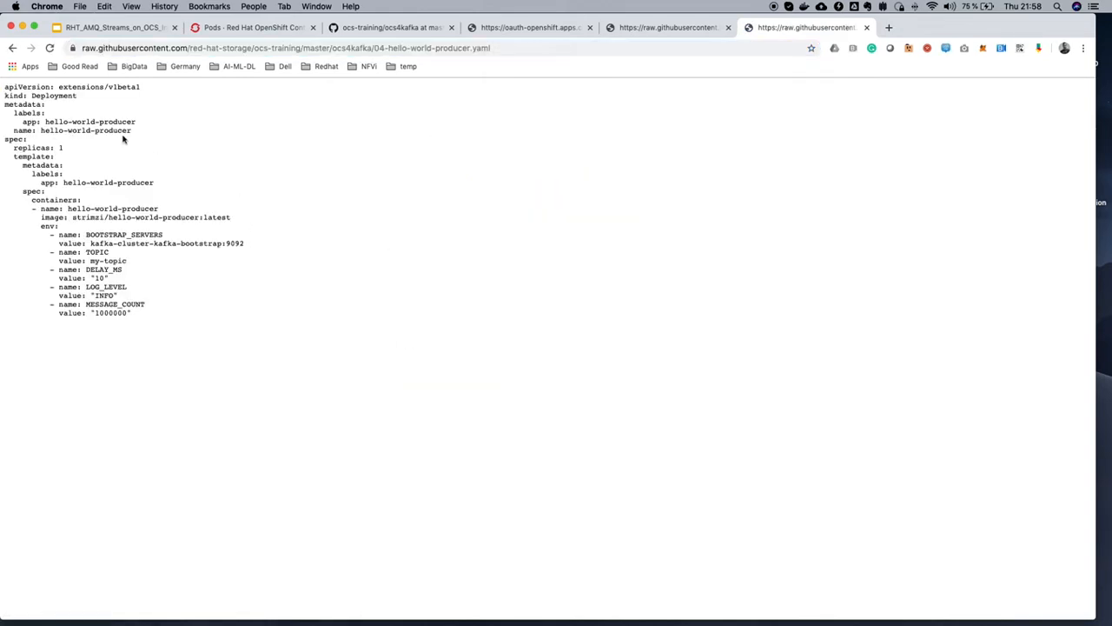
{"action": "double_click", "coordinate": [83, 121]}
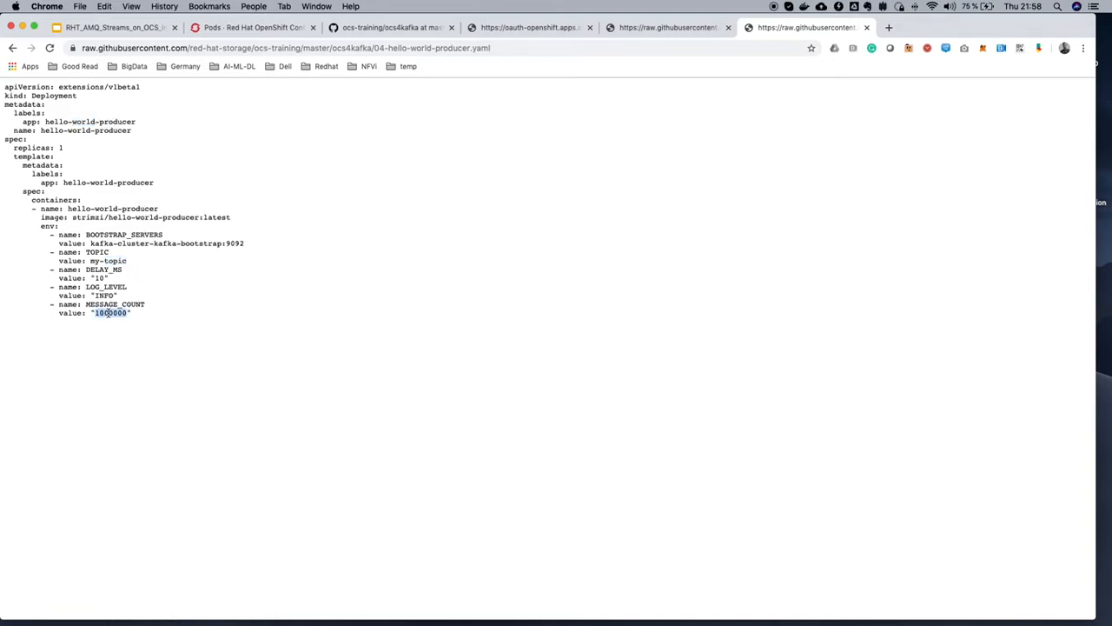
{"action": "double_click", "coordinate": [115, 304]}
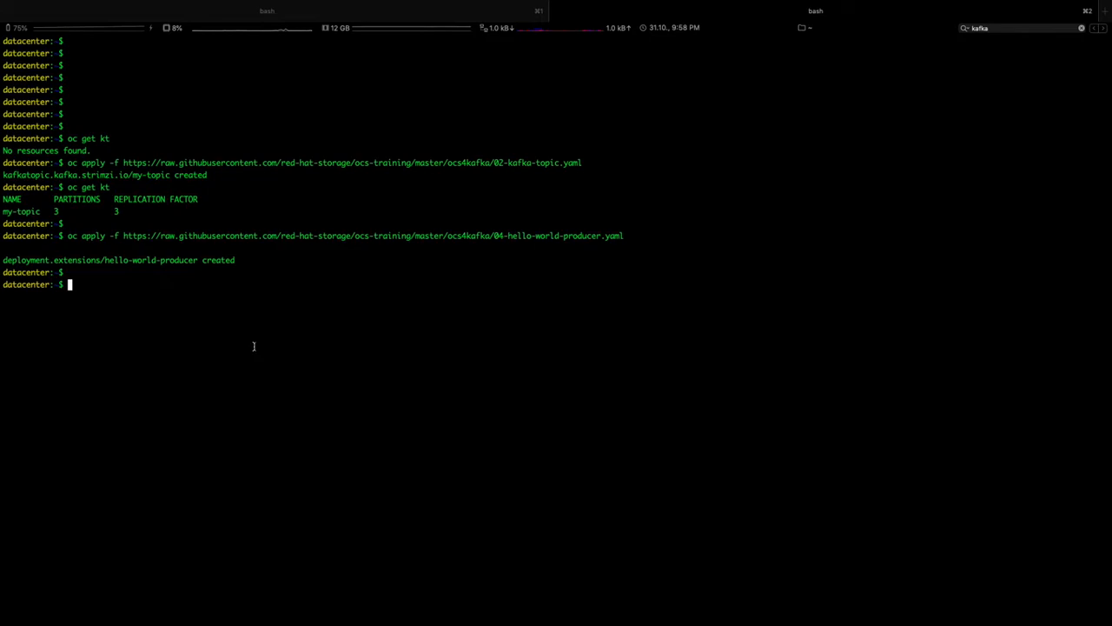
- List pods with 'oc get po' and view the amq-streams Pods page showing the hello-world-producer pod
{"action": "type", "text": "oc g"}
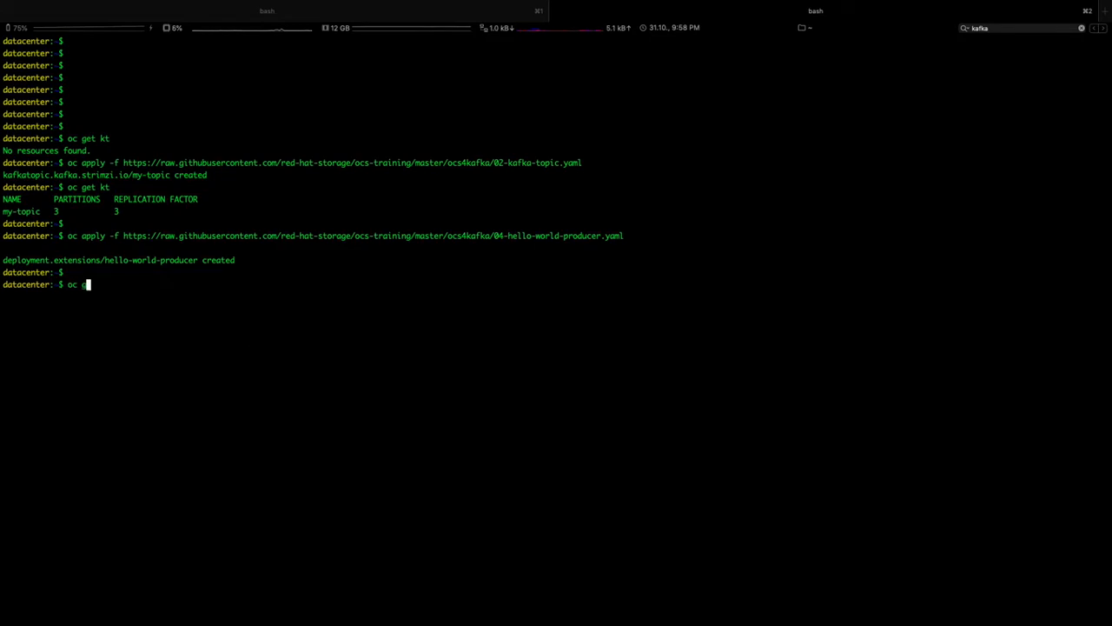
{"action": "type", "text": "get po"}
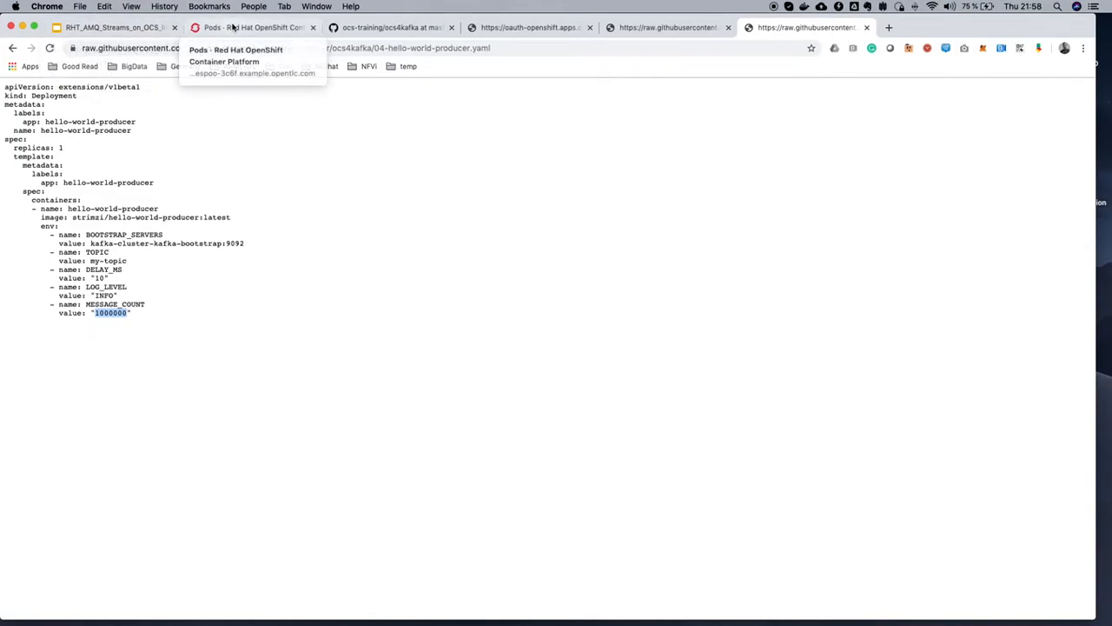
{"action": "left_click", "coordinate": [252, 28]}
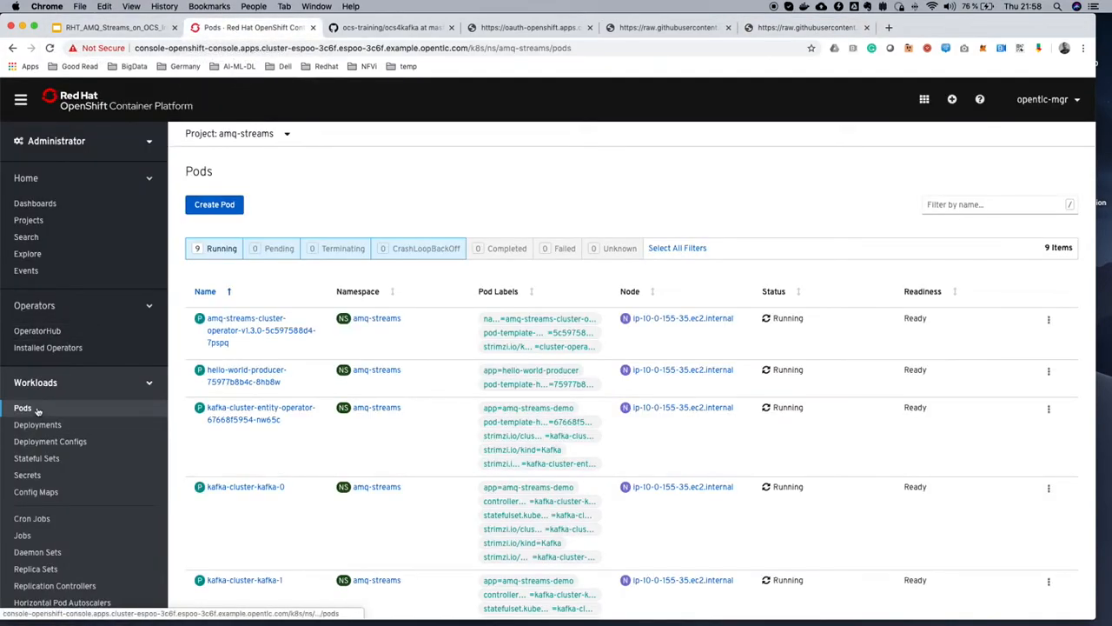
{"action": "mouse_move", "coordinate": [373, 426]}
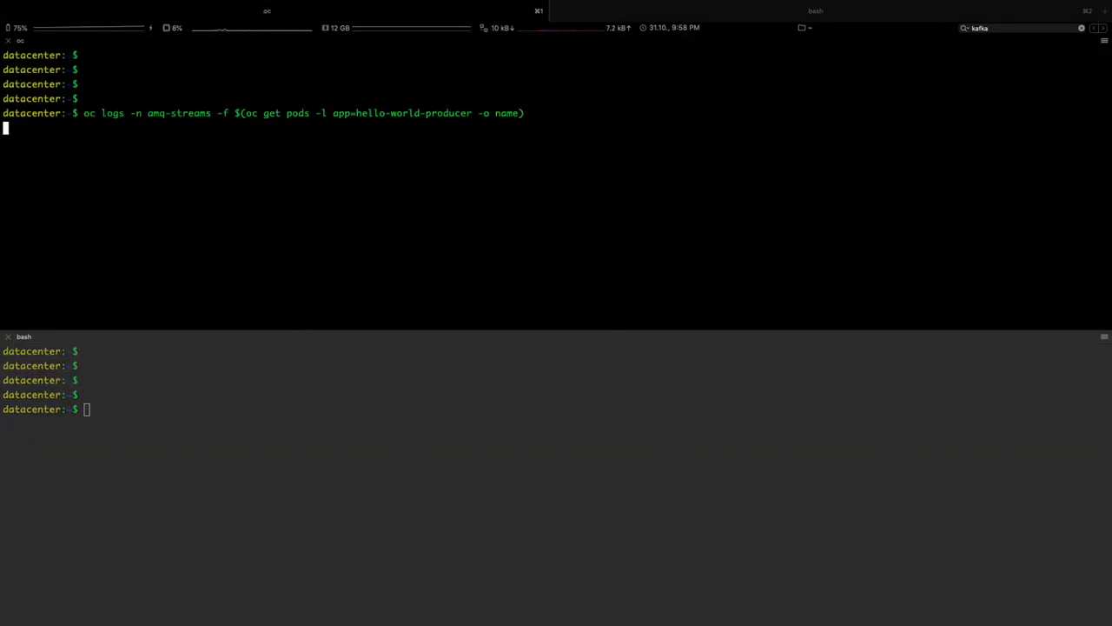
{"action": "mouse_move", "coordinate": [213, 119]}
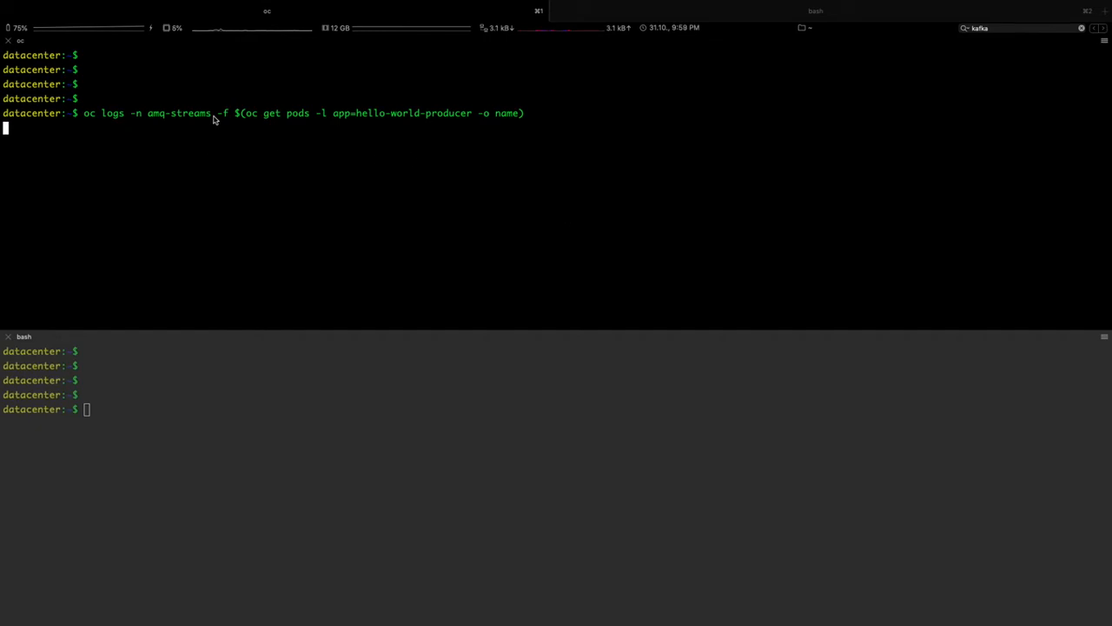
{"action": "mouse_move", "coordinate": [379, 125]}
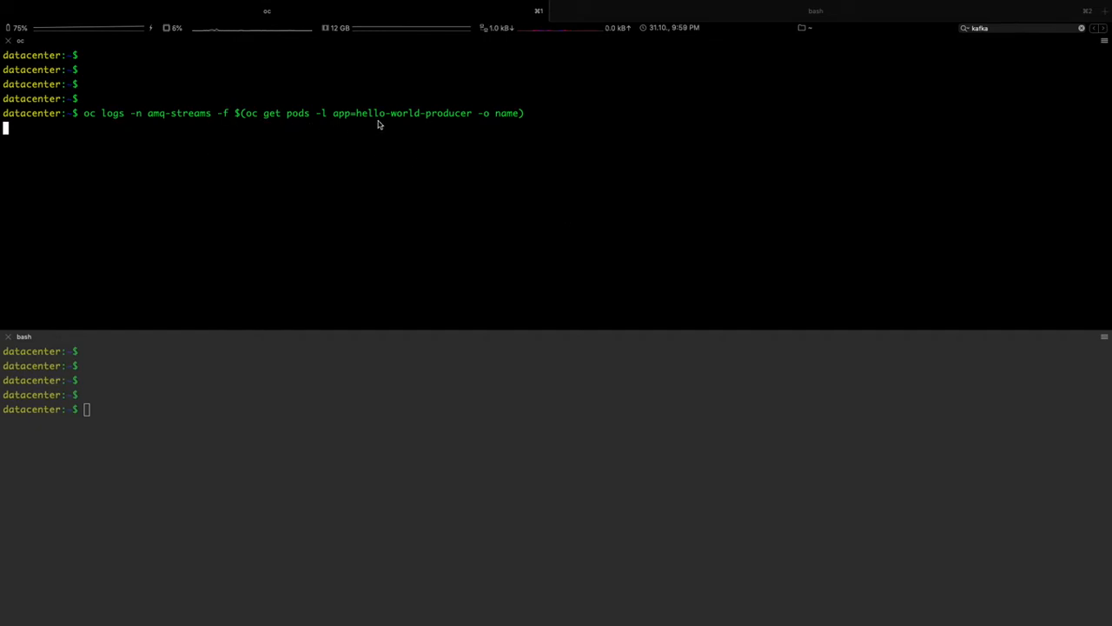
{"action": "mouse_move", "coordinate": [386, 124]}
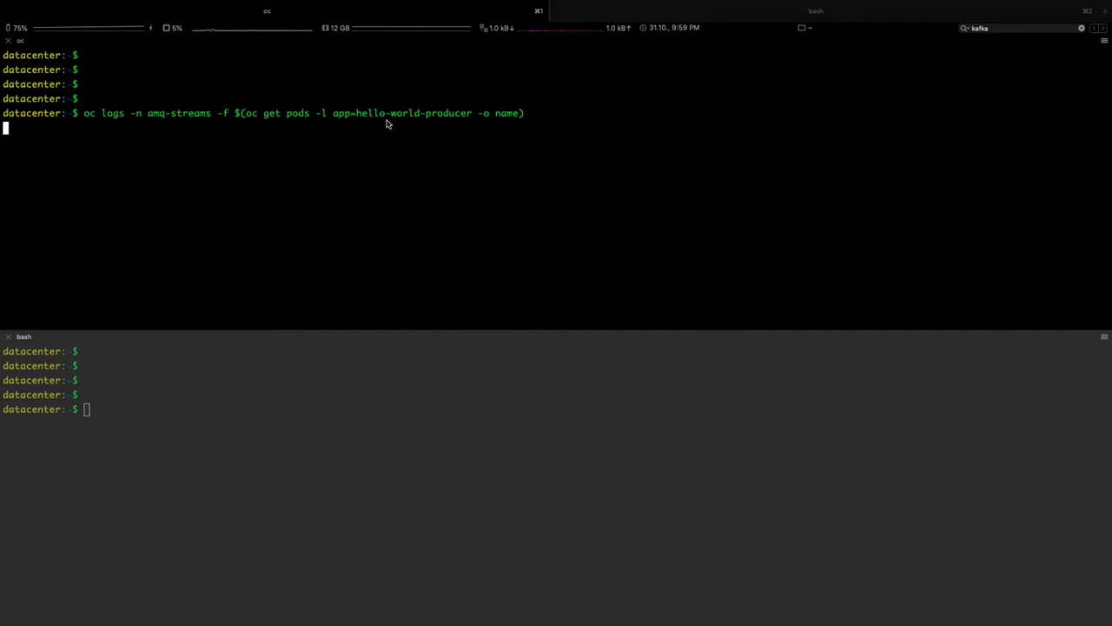
- Follow the hello-world-producer pod's logs and create the hello-world-consumer deployment
{"action": "key", "text": "Return"}
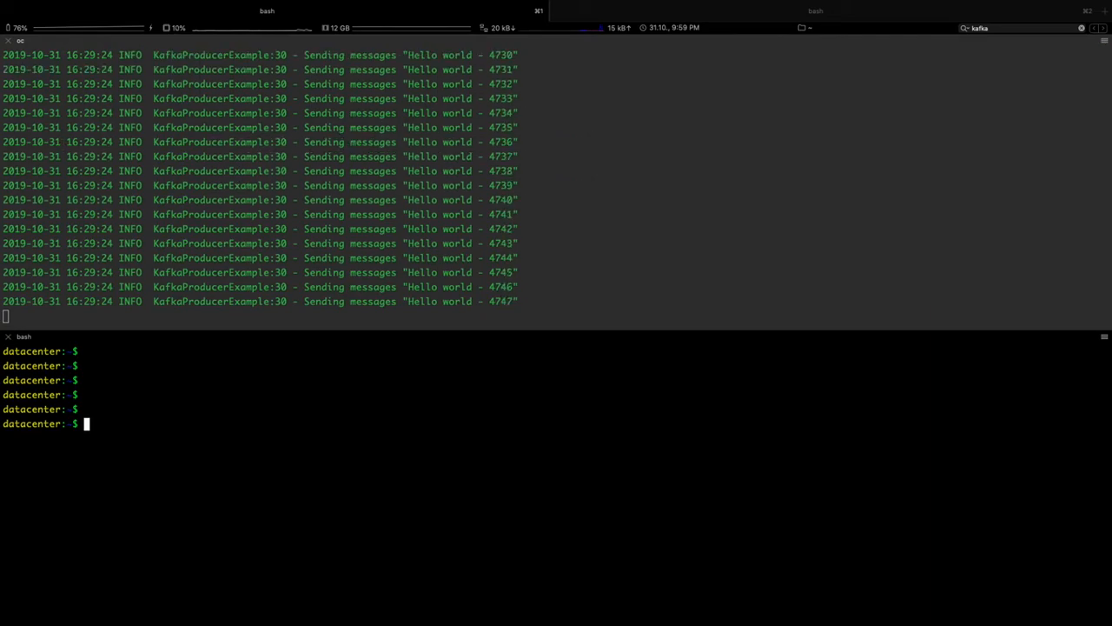
{"action": "key", "text": "Return"}
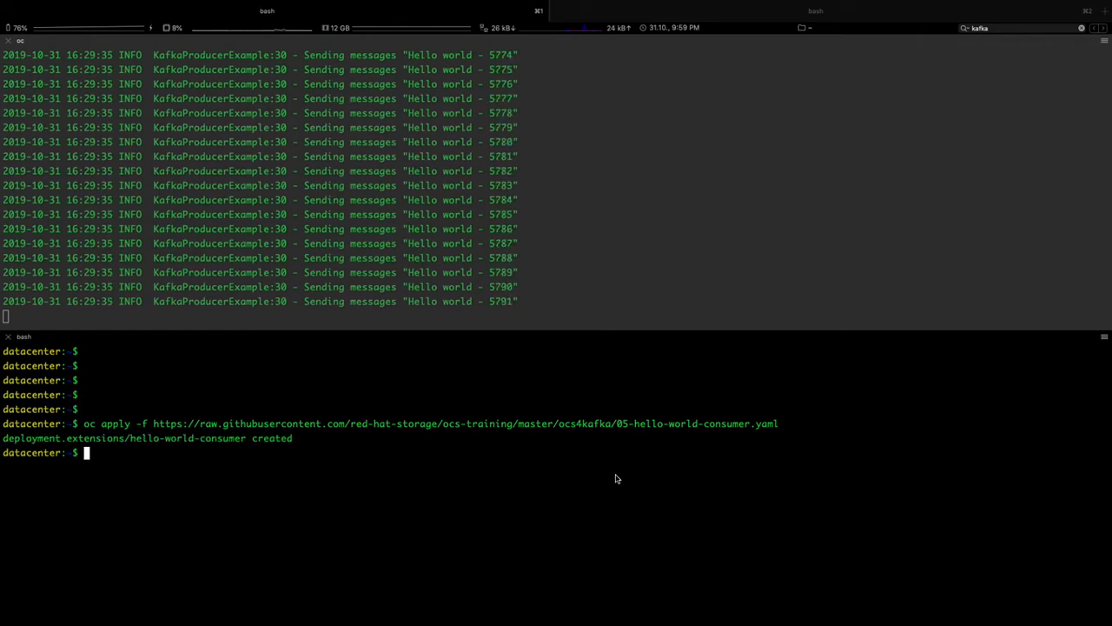
- Apply 05-hello-world-consumer.yaml and list pods to confirm the consumer pod is Running
{"action": "type", "text": "oc get po"}
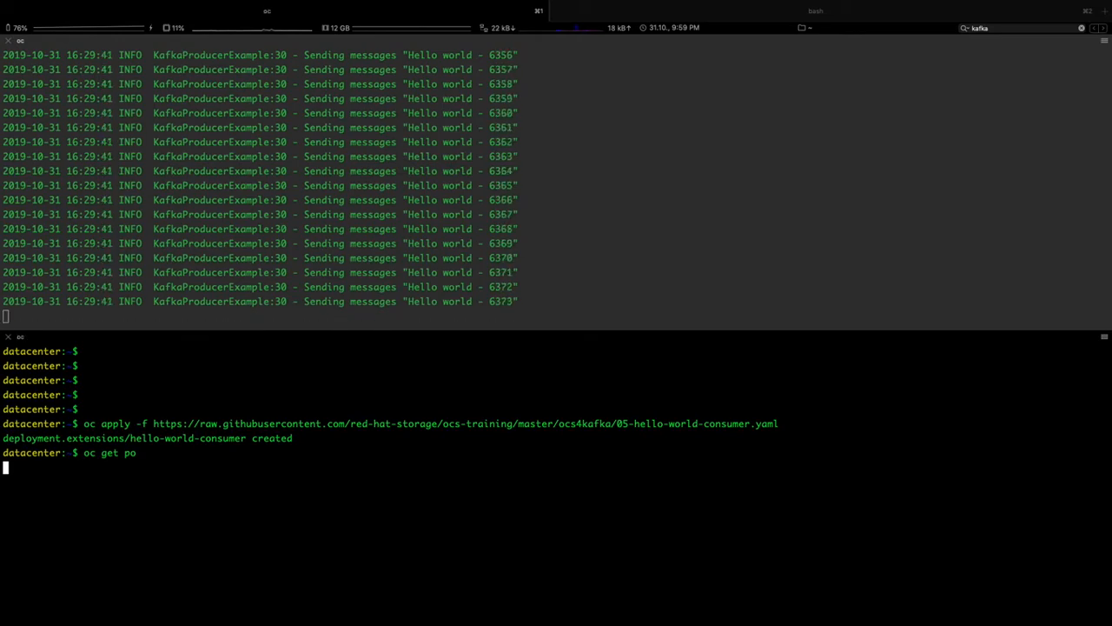
{"action": "key", "text": "Return"}
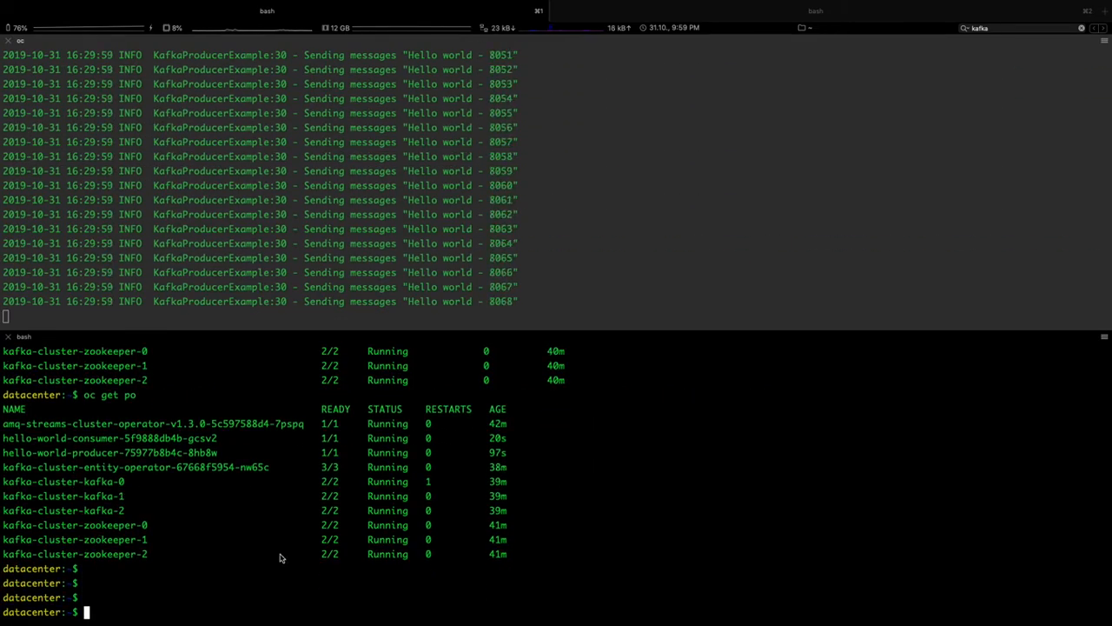
- Follow the hello-world-consumer pod log in amq-streams via 'oc logs -f' with the app label selector
{"action": "type", "text": "oc logs -n amq-streams -f $(oc get pods -l app=hello-world-consumer -o name)"}
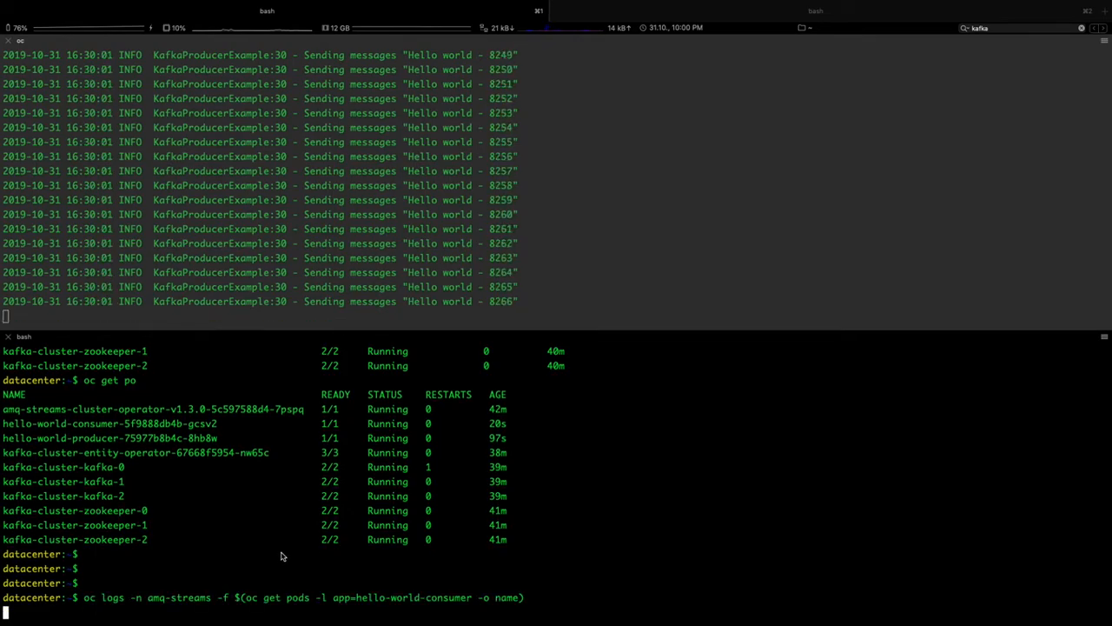
{"action": "key", "text": "Return"}
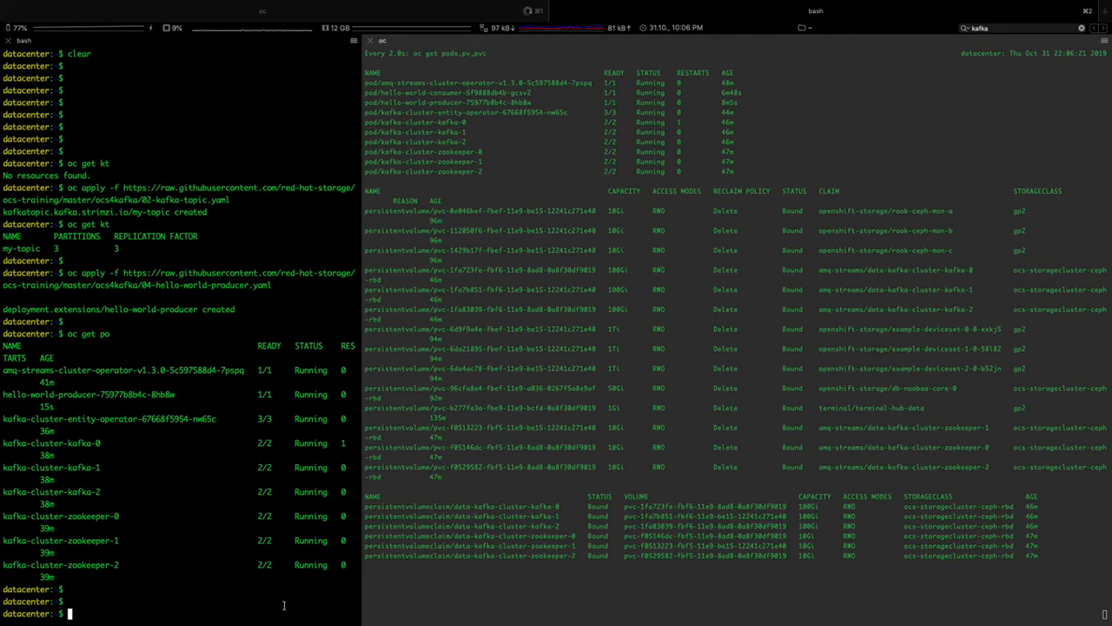
- Delete pod kafka-cluster-kafka-0 with --grace-period=0 while the watch listing refreshes
{"action": "type", "text": "oc delete pods kafka-cluster-kafka-0 --grace-period=0"}
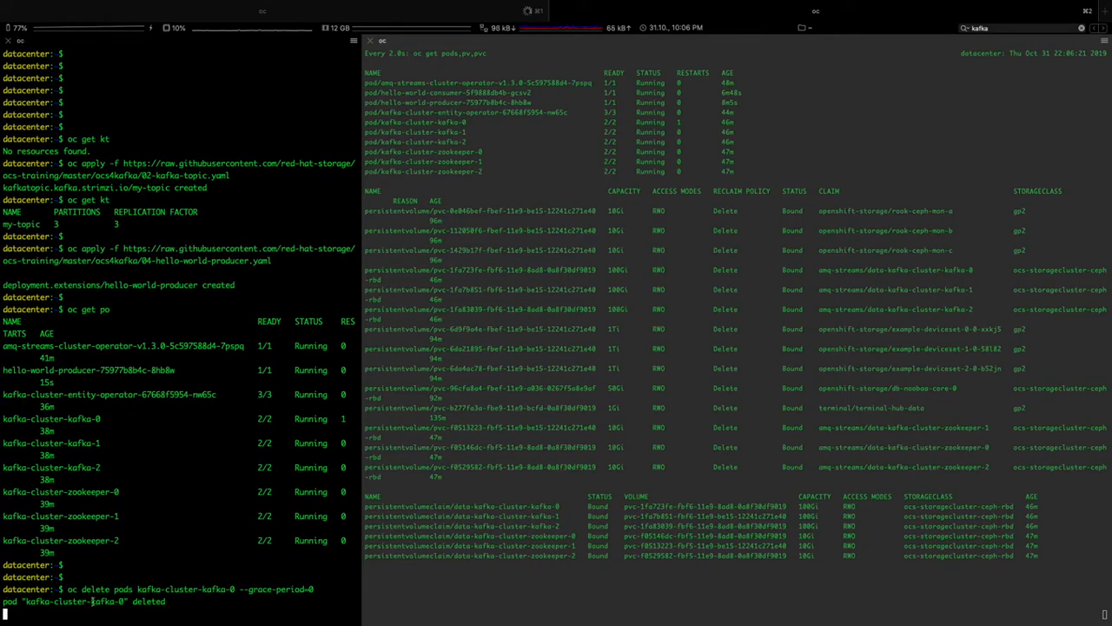